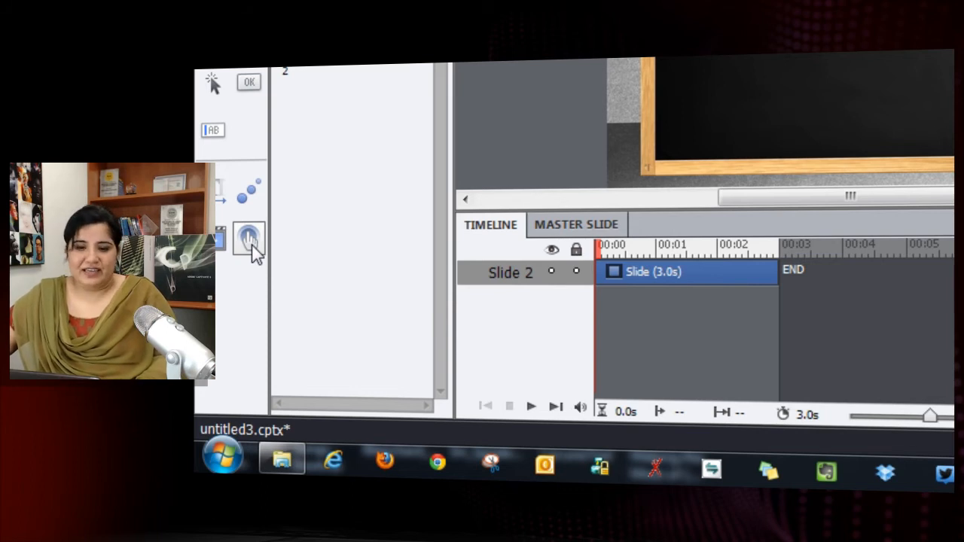
{"action": "mouse_move", "coordinate": [249, 238]}
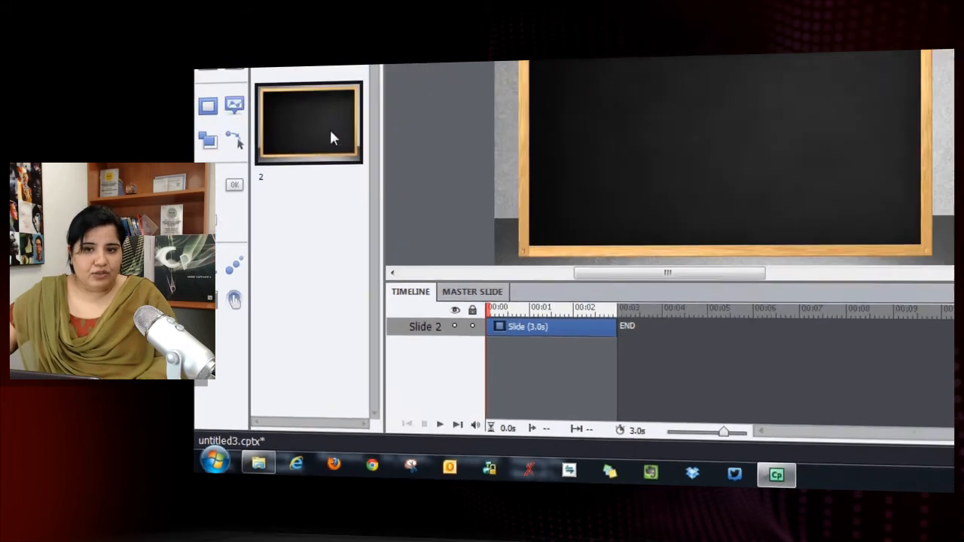
Step: Insert a Glossary interaction onto slide 2 from the Insert > Interactions gallery
{"action": "left_click", "coordinate": [289, 75]}
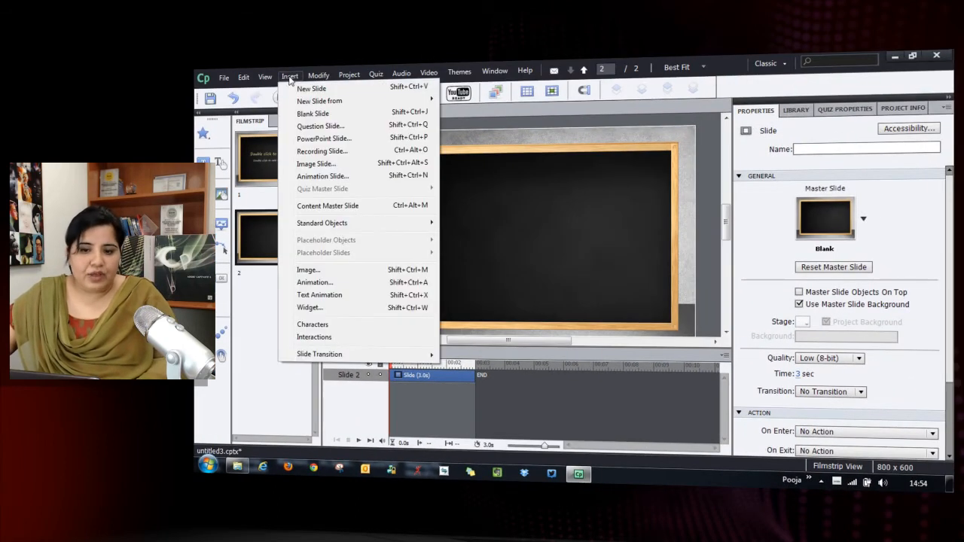
{"action": "mouse_move", "coordinate": [314, 338]}
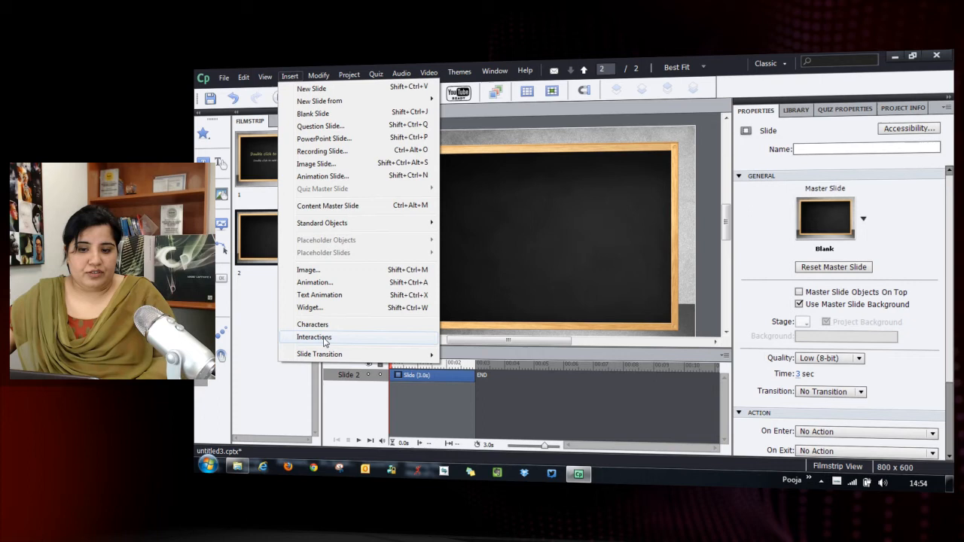
{"action": "left_click", "coordinate": [314, 337]}
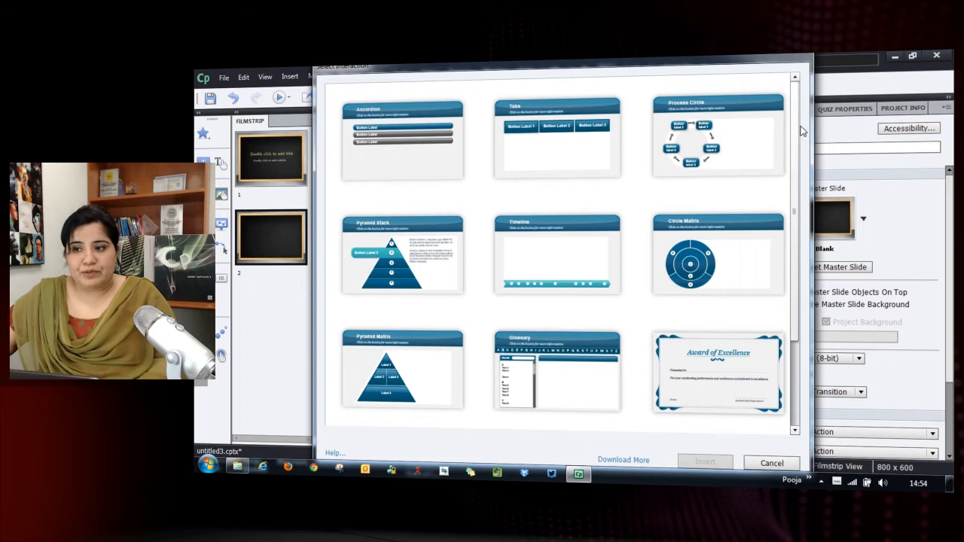
{"action": "scroll", "scroll_direction": "down", "scroll_amount": 3}
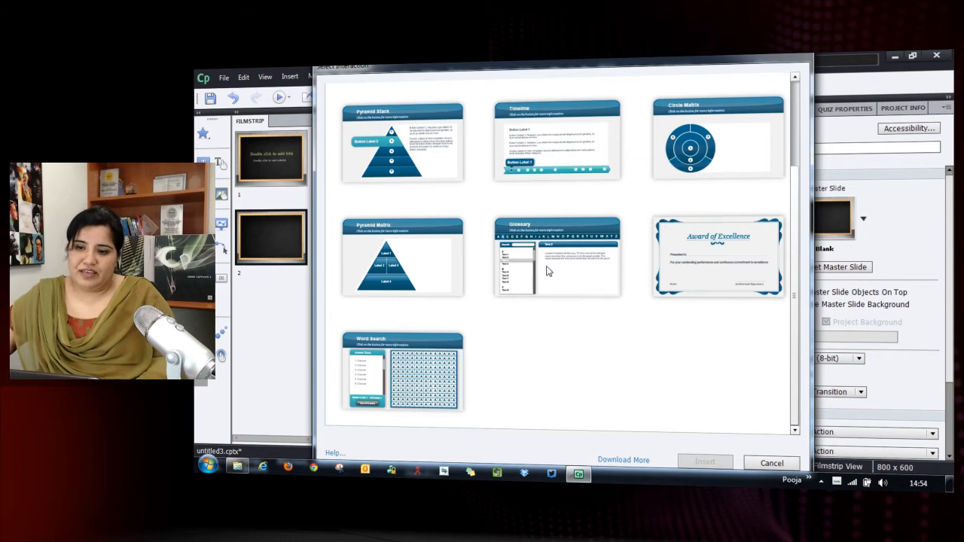
{"action": "left_click", "coordinate": [556, 256]}
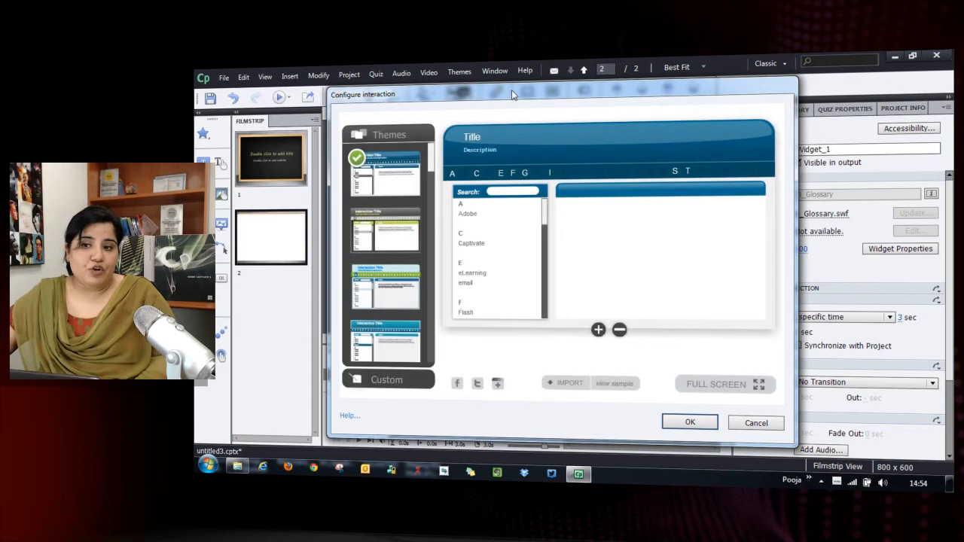
Step: Apply the dark black theme to the Glossary interaction from the Themes list
{"action": "left_click_drag", "start_coordinate": [512, 93], "coordinate": [482, 76]}
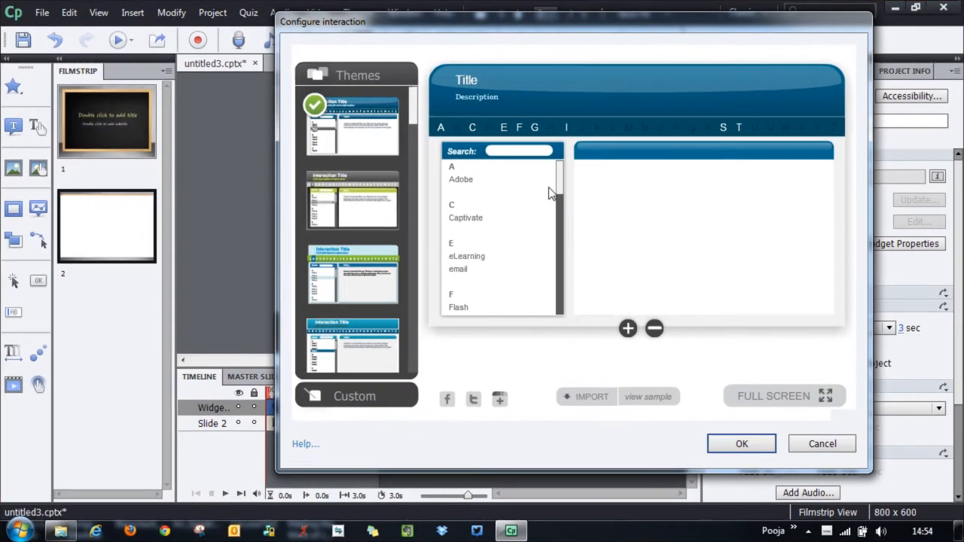
{"action": "scroll", "scroll_direction": "down", "scroll_amount": 3}
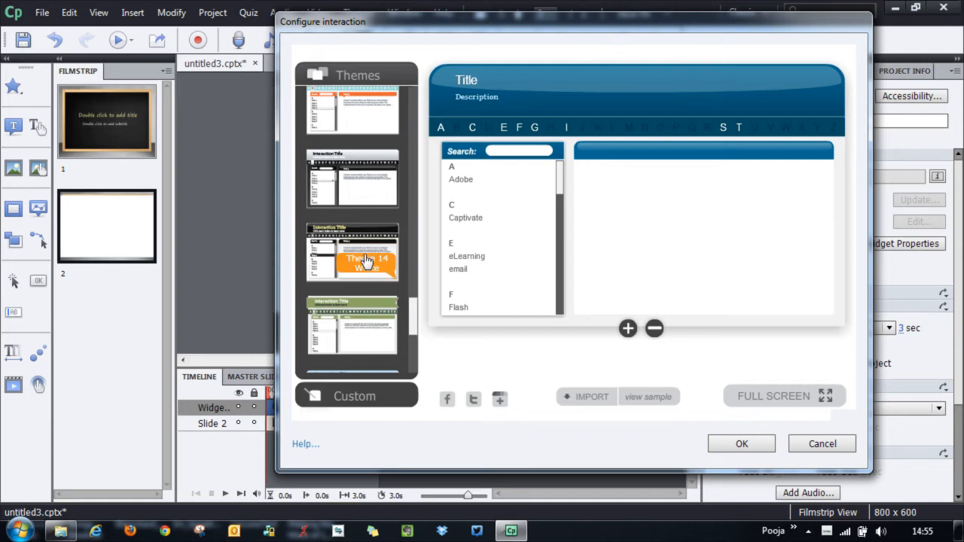
{"action": "left_click", "coordinate": [352, 253]}
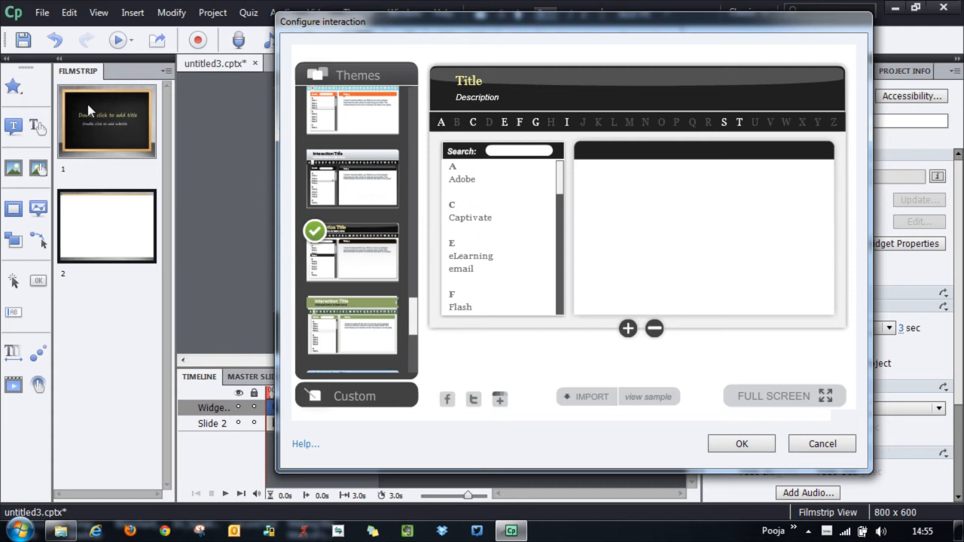
{"action": "scroll", "scroll_direction": "down", "scroll_amount": 3}
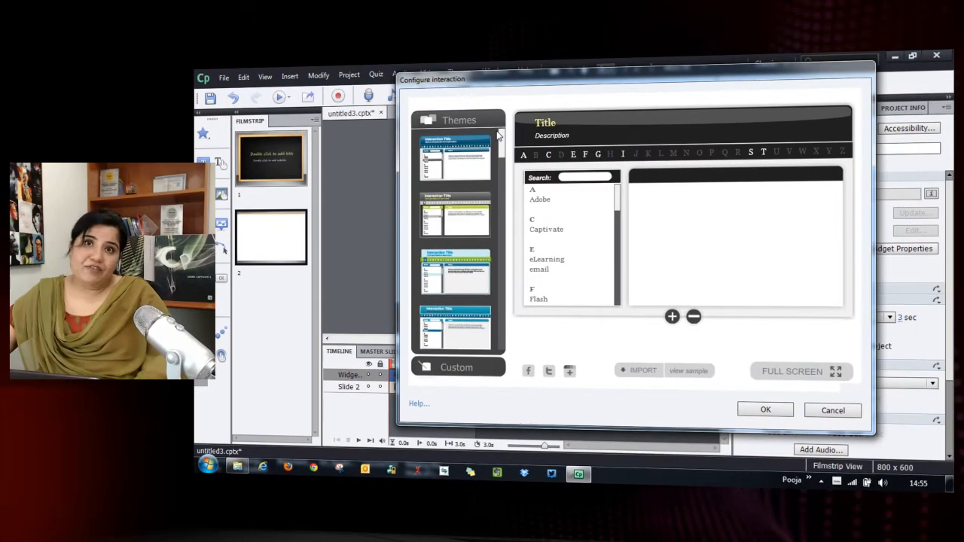
{"action": "mouse_move", "coordinate": [765, 166]}
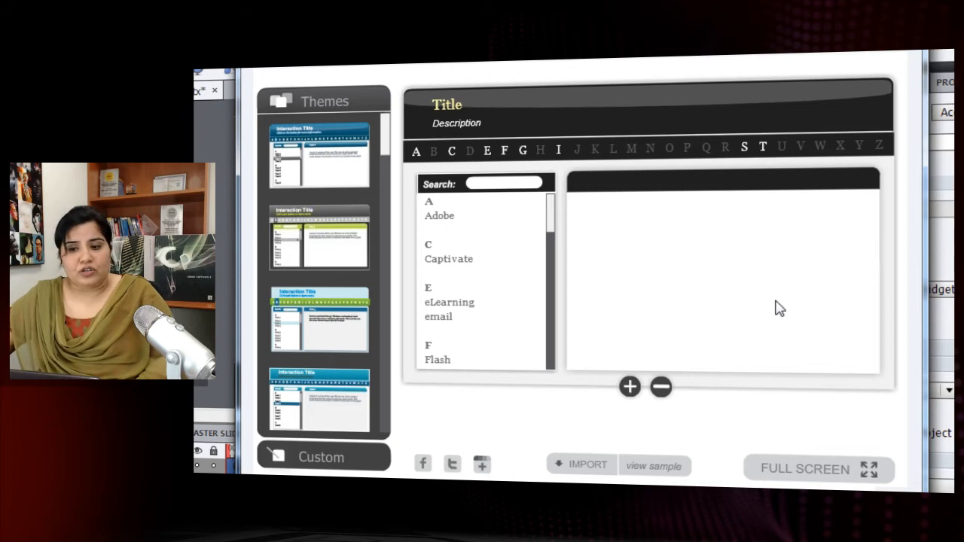
{"action": "mouse_move", "coordinate": [335, 464]}
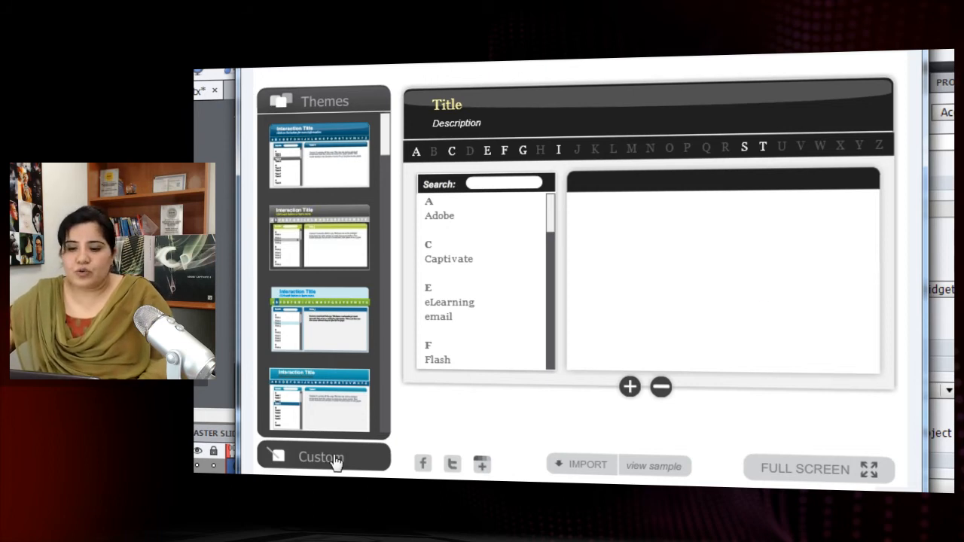
{"action": "left_click", "coordinate": [322, 455]}
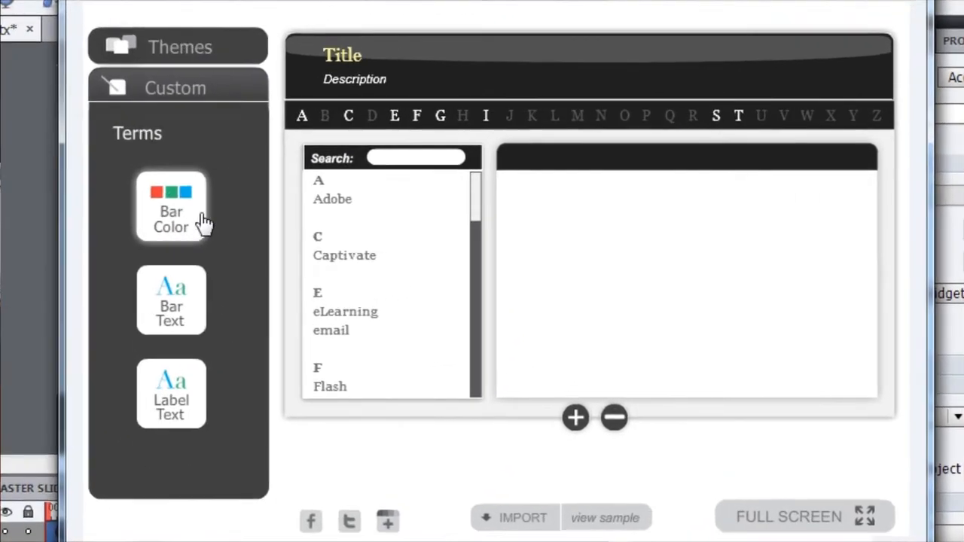
{"action": "mouse_move", "coordinate": [207, 345]}
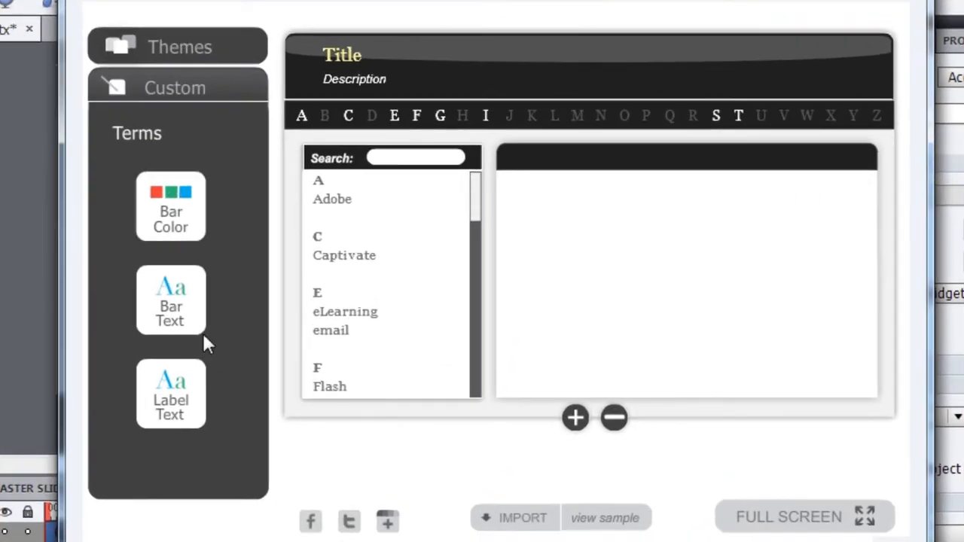
{"action": "left_click", "coordinate": [174, 87]}
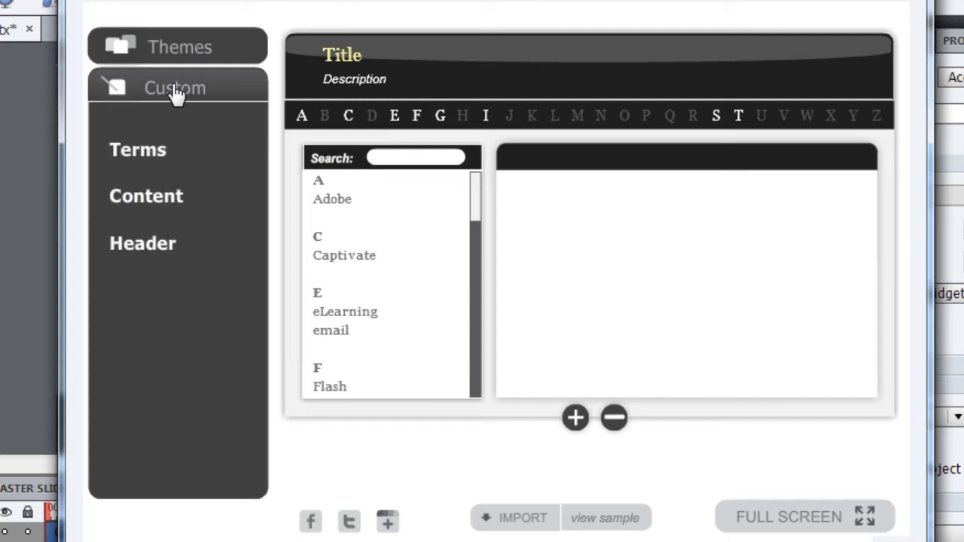
{"action": "left_click", "coordinate": [147, 196]}
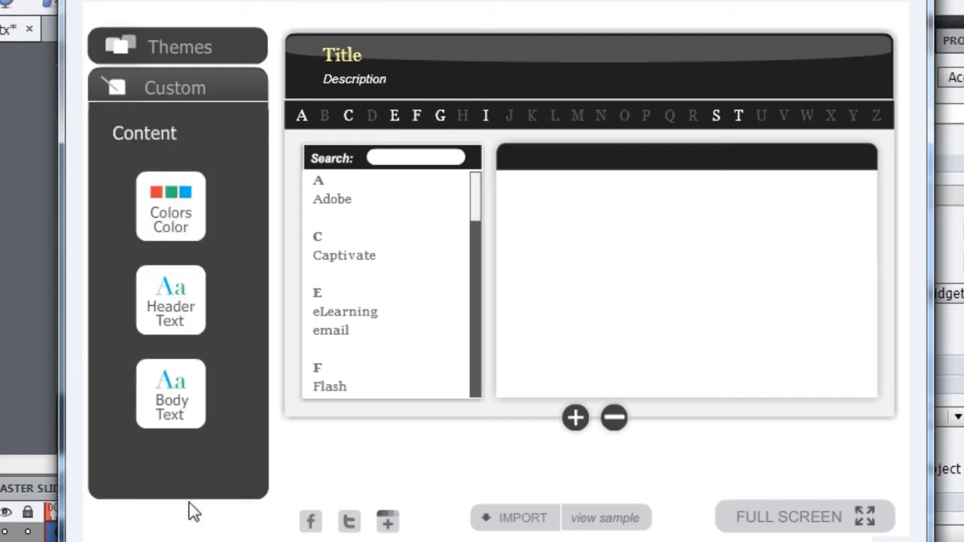
{"action": "mouse_move", "coordinate": [187, 90]}
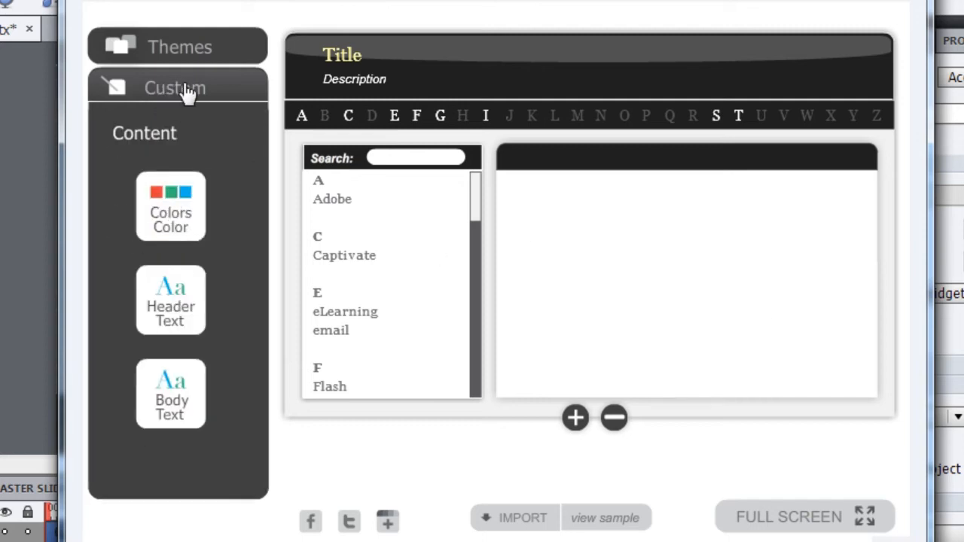
{"action": "left_click", "coordinate": [178, 86]}
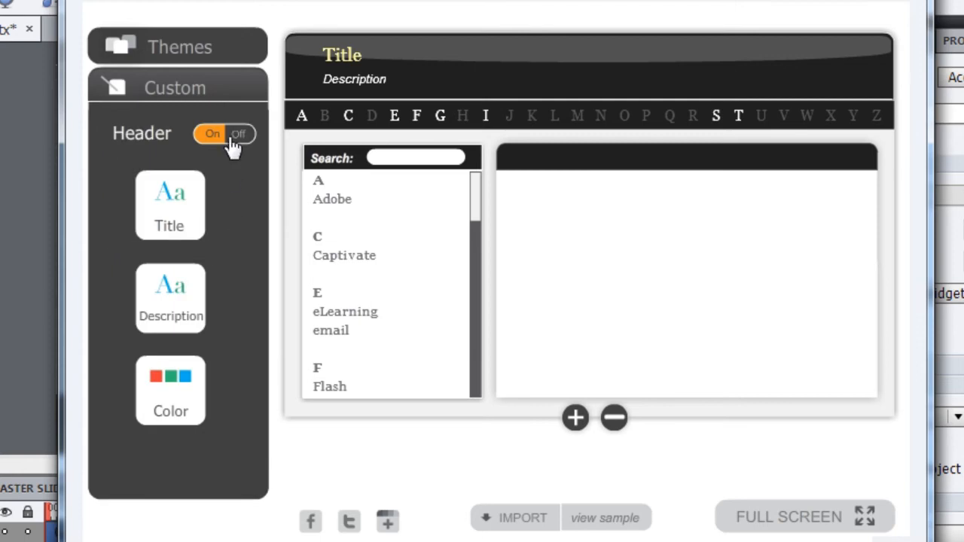
{"action": "left_click", "coordinate": [238, 133]}
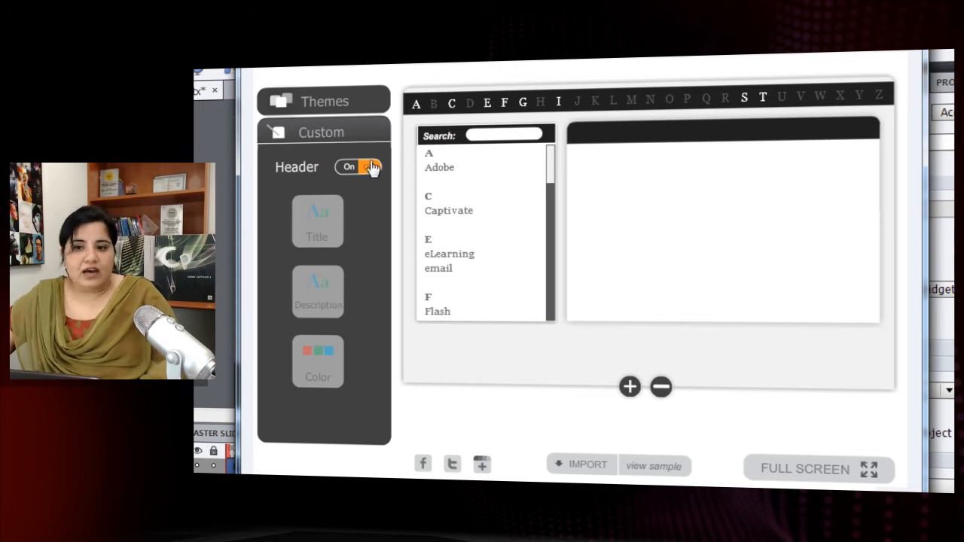
{"action": "left_click", "coordinate": [359, 166]}
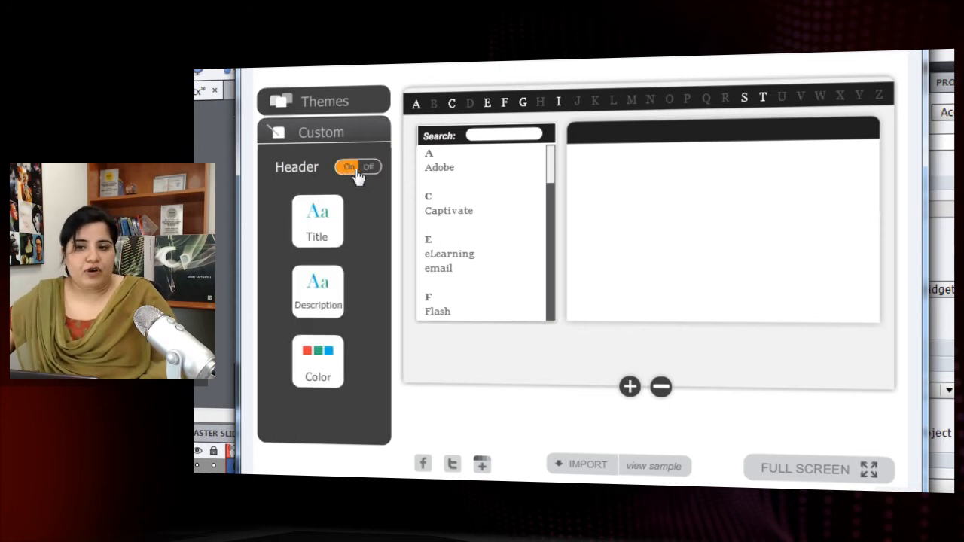
{"action": "left_click", "coordinate": [348, 166]}
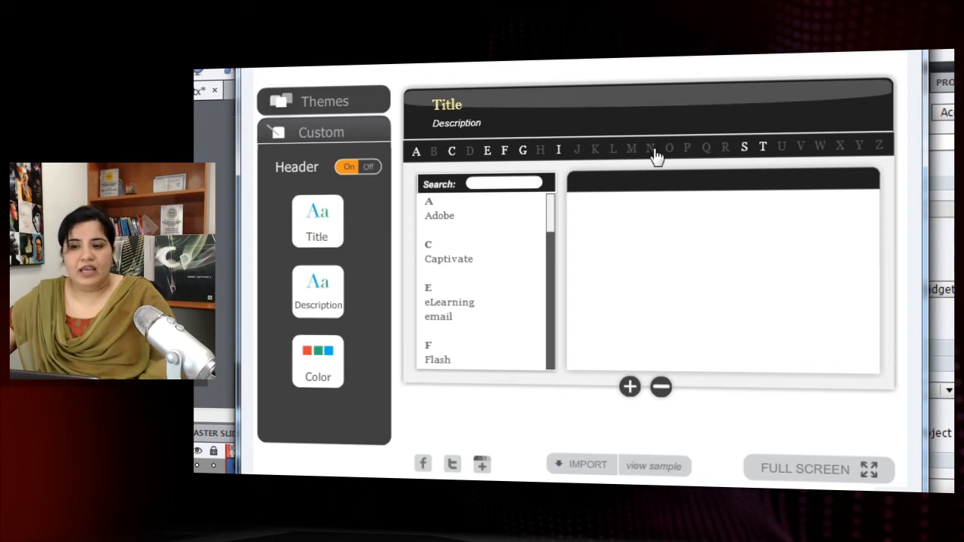
{"action": "mouse_move", "coordinate": [334, 430]}
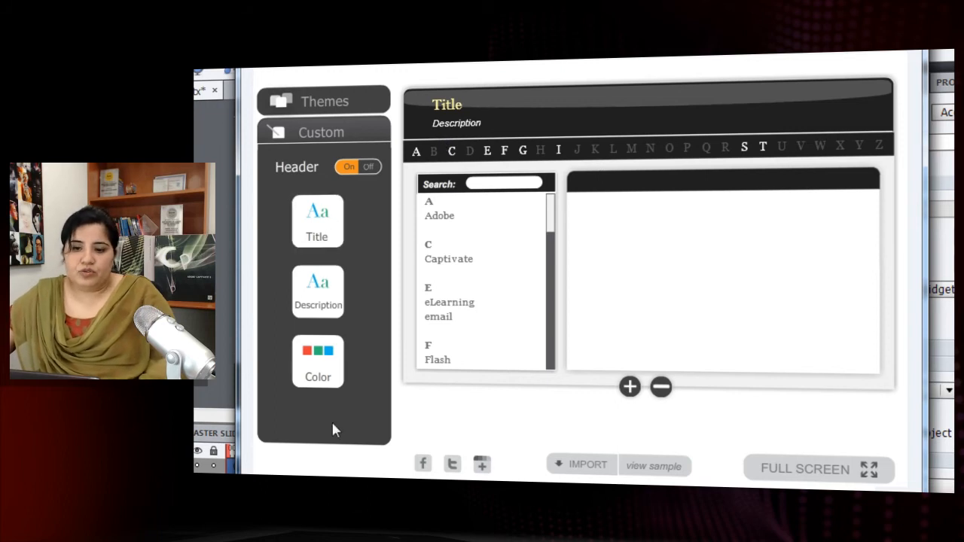
{"action": "mouse_move", "coordinate": [354, 385]}
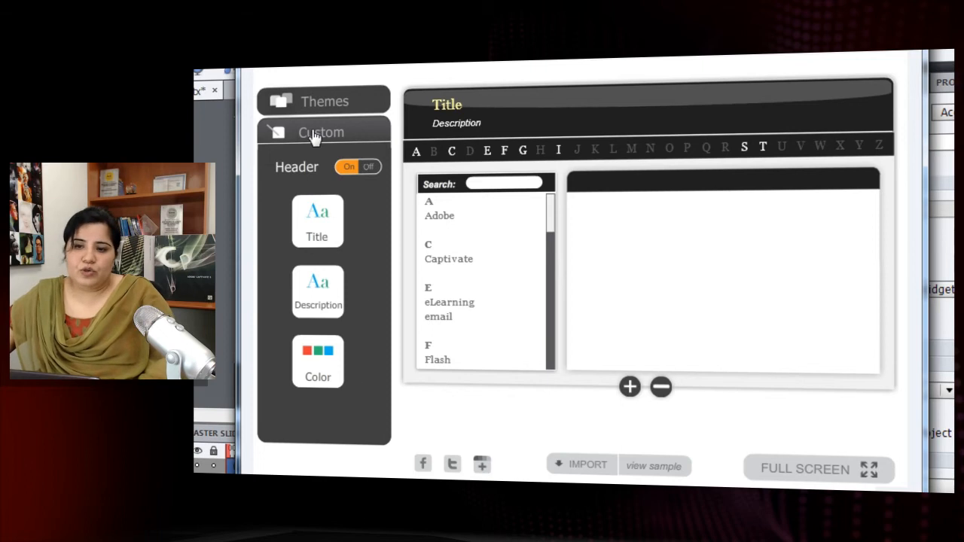
{"action": "left_click", "coordinate": [324, 100]}
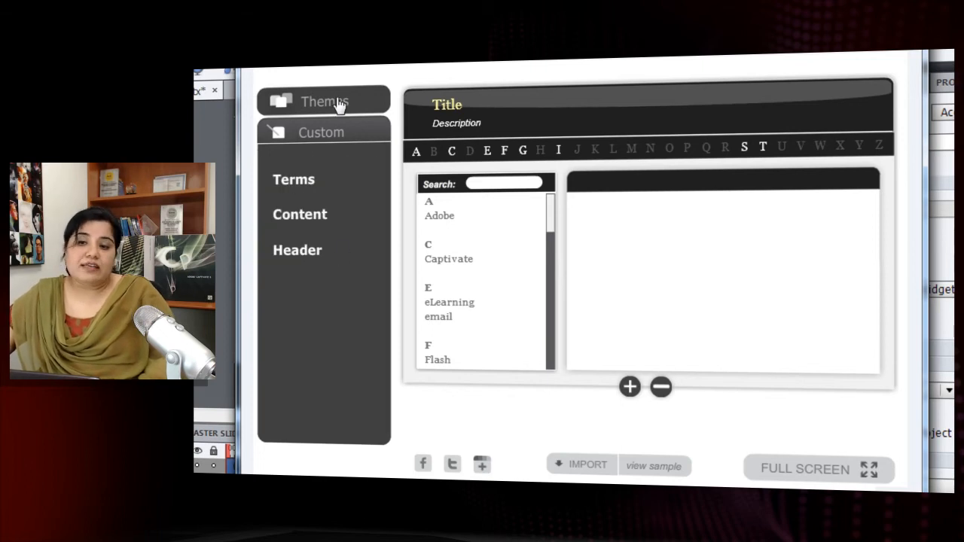
{"action": "left_click", "coordinate": [323, 99]}
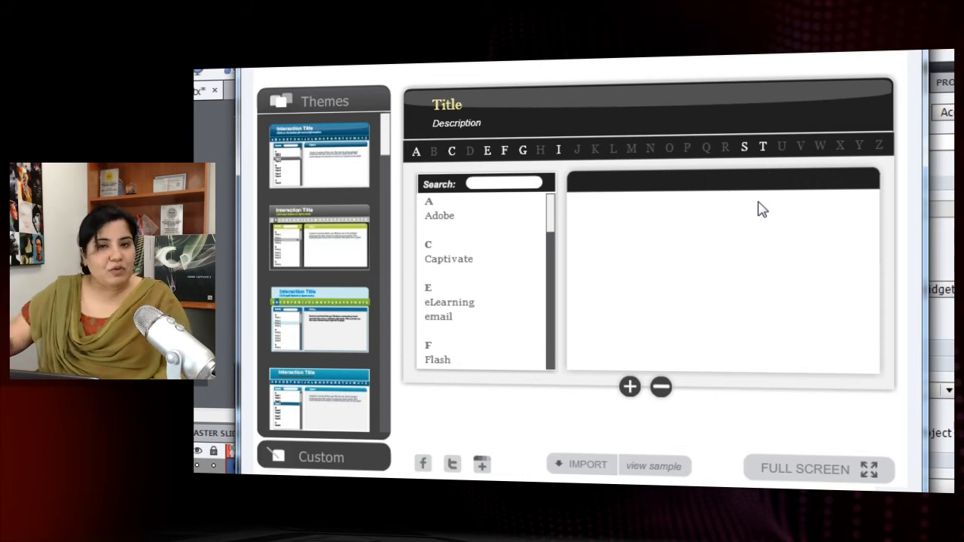
{"action": "mouse_move", "coordinate": [745, 207]}
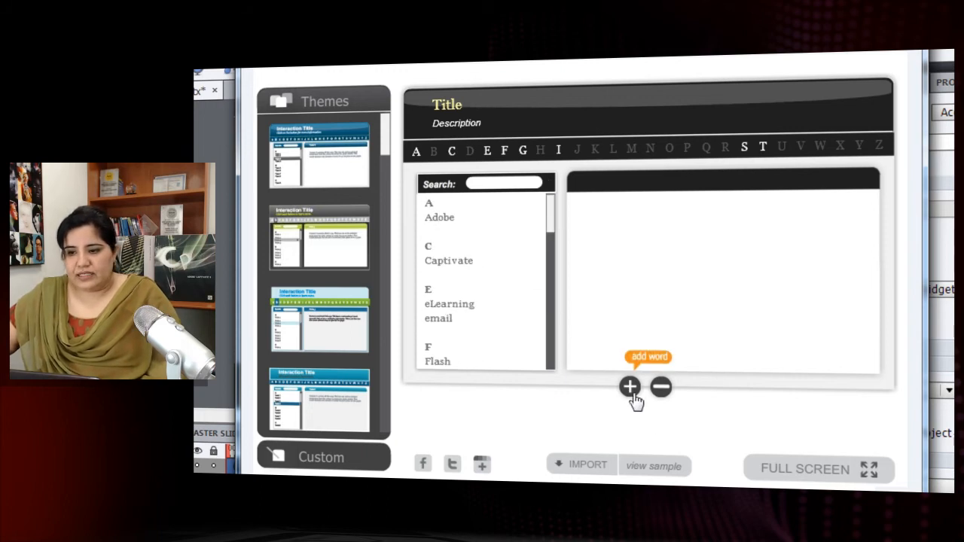
Step: Add a glossary entry 'New Term' with the placeholder definition 'Definition goes here...'
{"action": "left_click", "coordinate": [630, 385]}
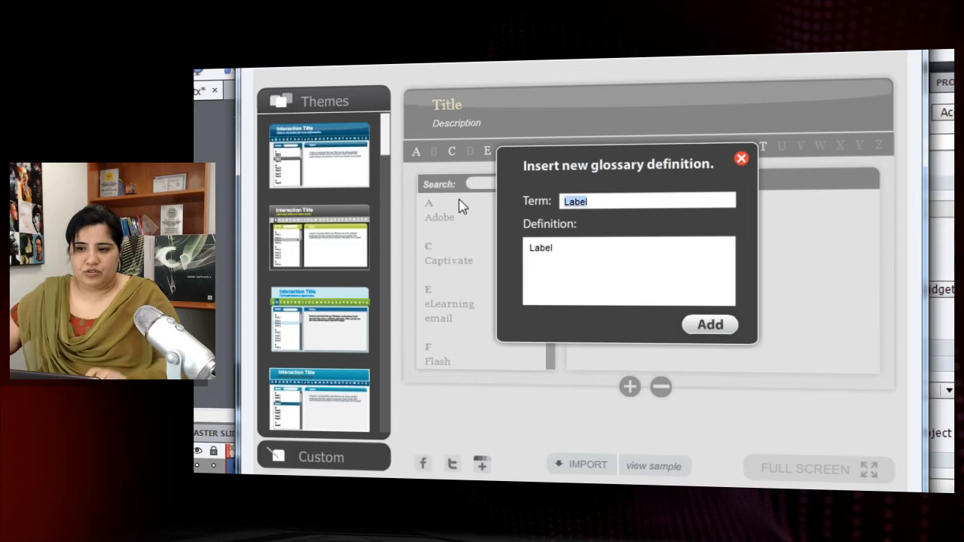
{"action": "type", "text": "New Term"}
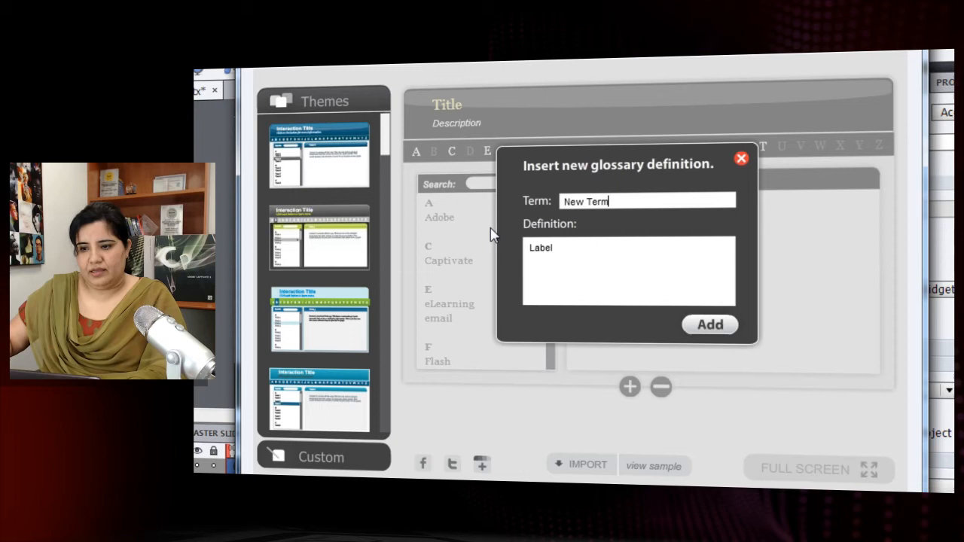
{"action": "type", "text": "Definition goes here..."}
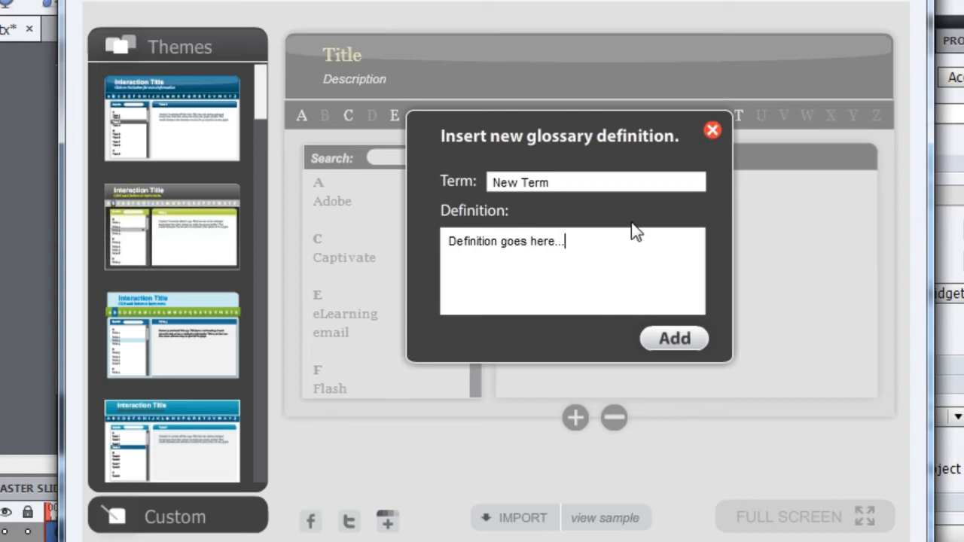
{"action": "left_click", "coordinate": [672, 337]}
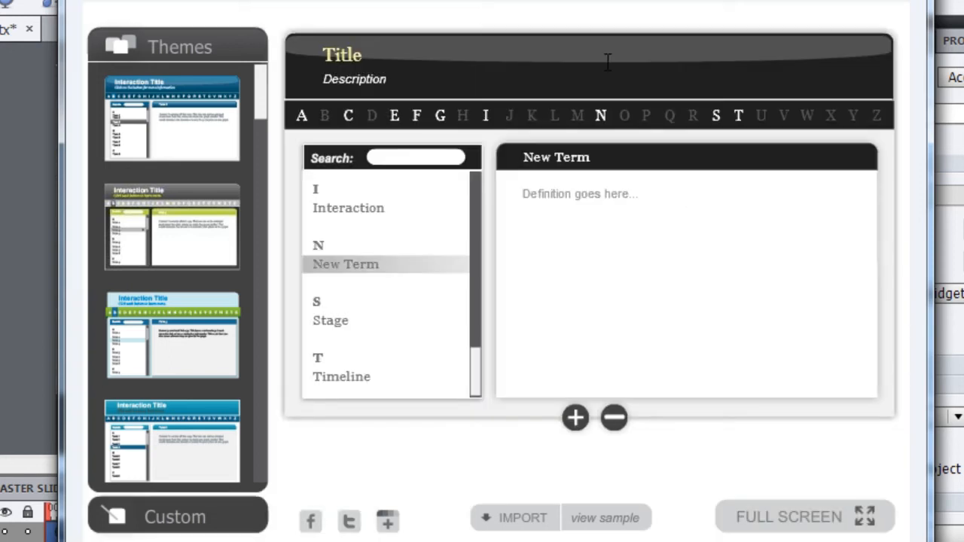
{"action": "left_click", "coordinate": [576, 418]}
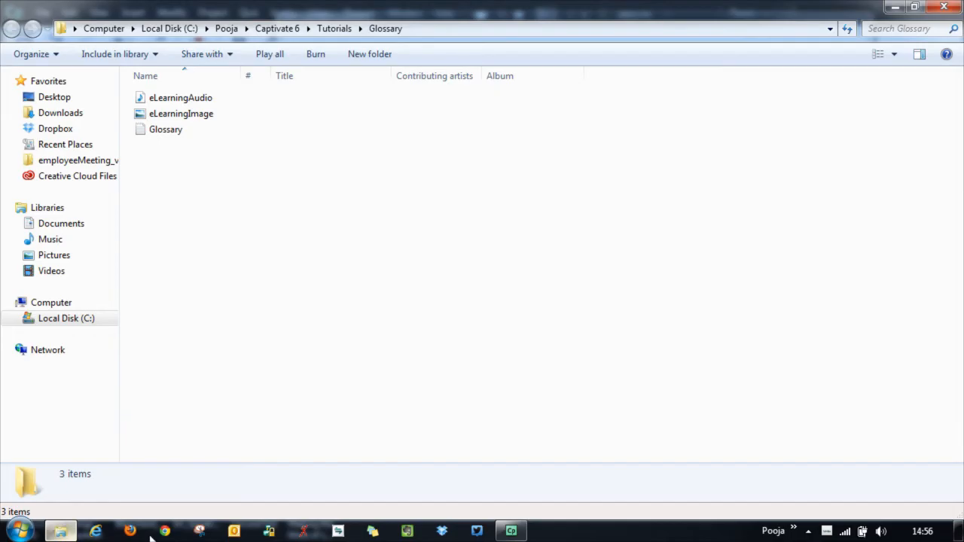
Step: Open the Glossary text file in Notepad to review the terms and definitions
{"action": "double_click", "coordinate": [166, 130]}
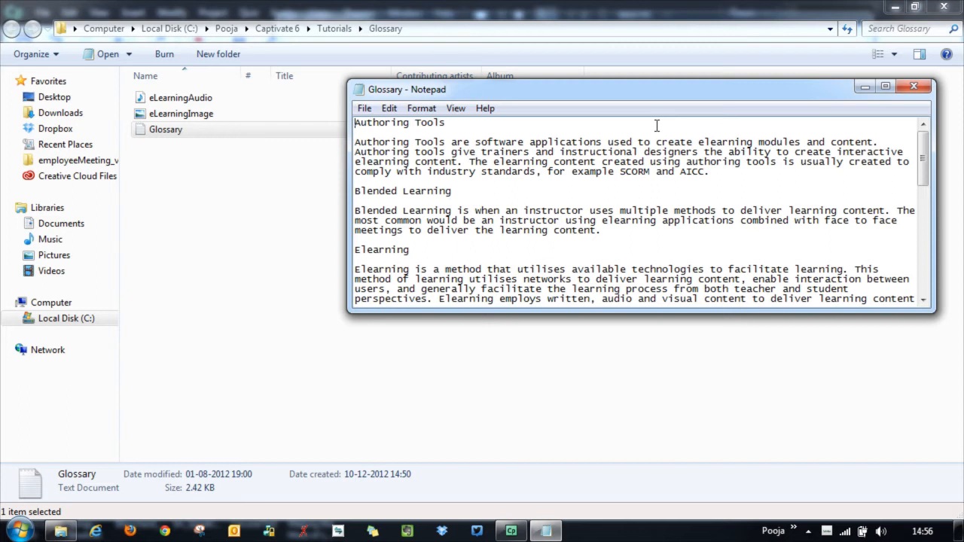
{"action": "double_click", "coordinate": [399, 123]}
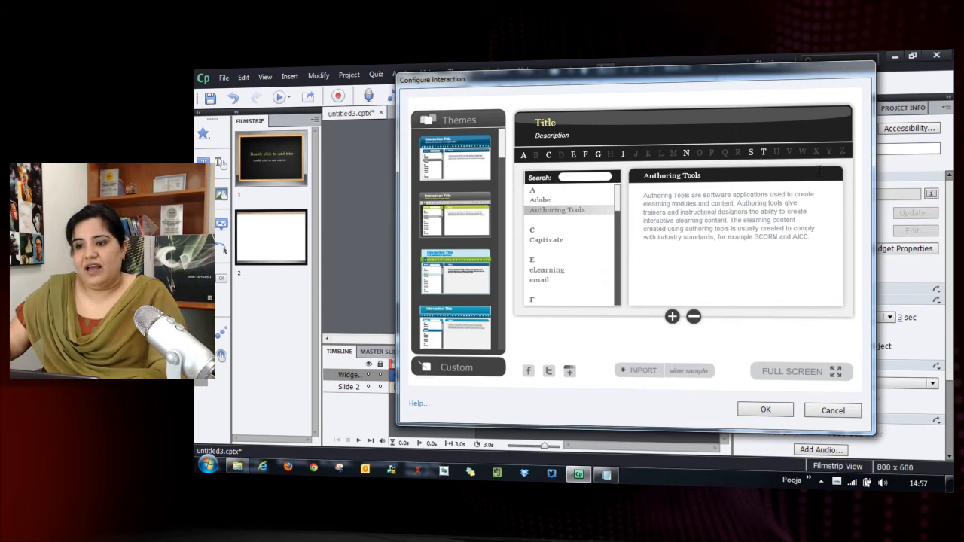
{"action": "mouse_move", "coordinate": [545, 211]}
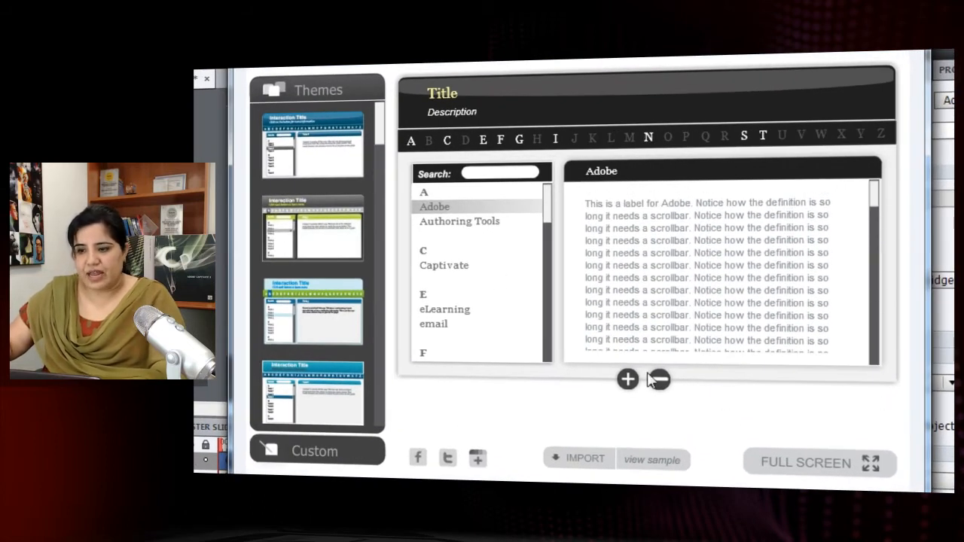
Step: Delete the placeholder terms (Adobe, Glossary, New Term, Stage, Timeline) leaving only Authoring Tools
{"action": "left_click", "coordinate": [443, 265]}
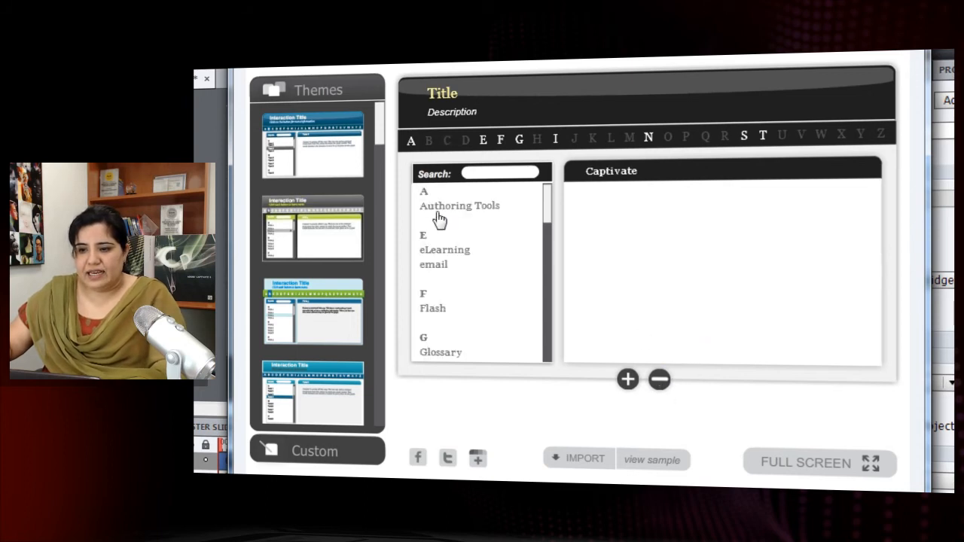
{"action": "left_click", "coordinate": [434, 266]}
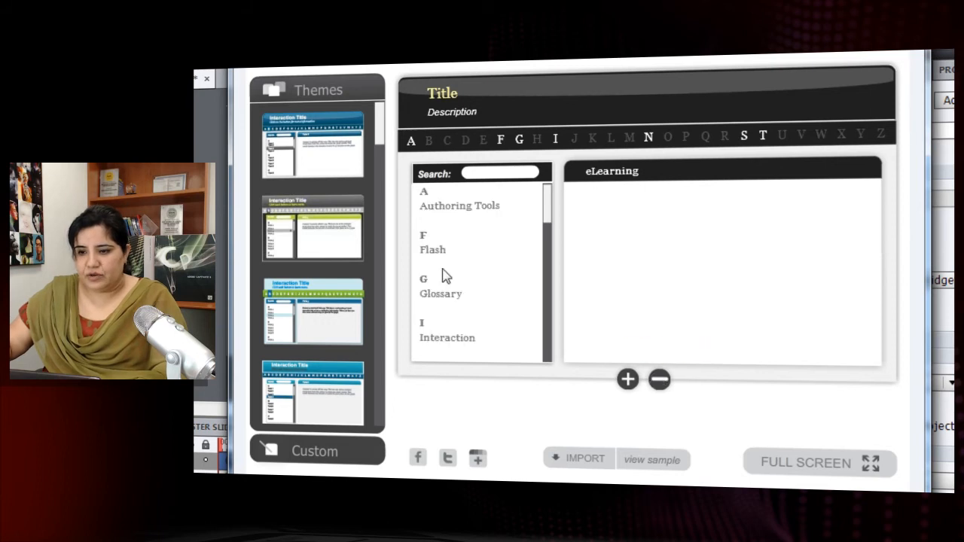
{"action": "left_click", "coordinate": [440, 250]}
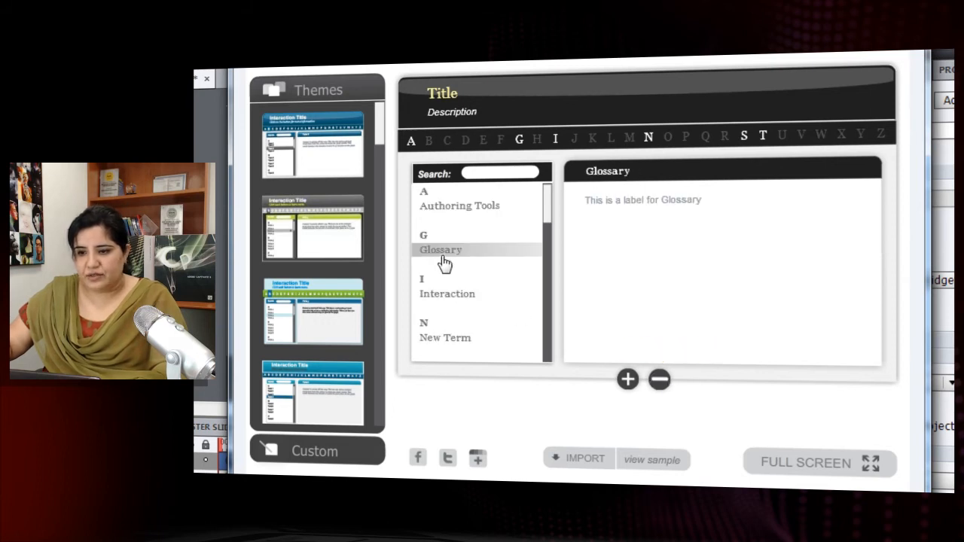
{"action": "left_click", "coordinate": [446, 250]}
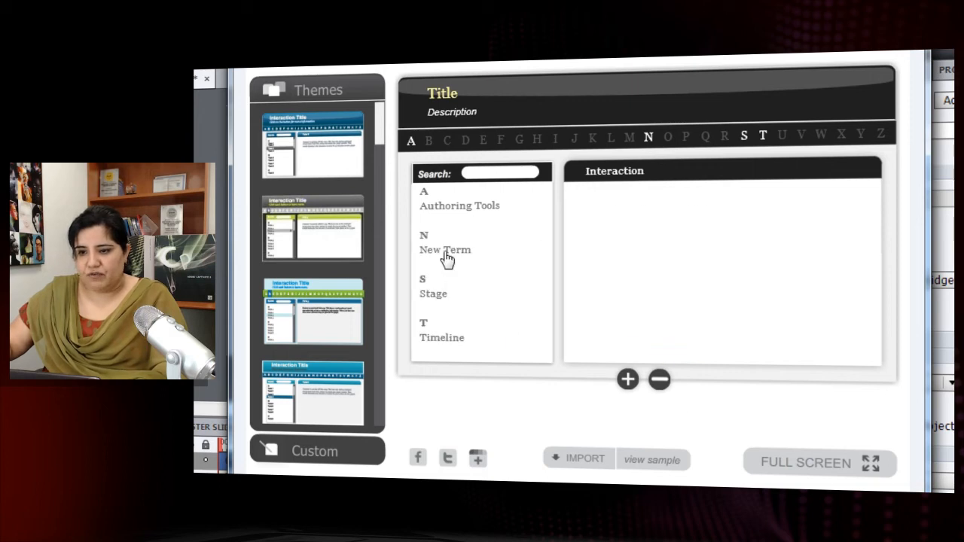
{"action": "left_click", "coordinate": [434, 250]}
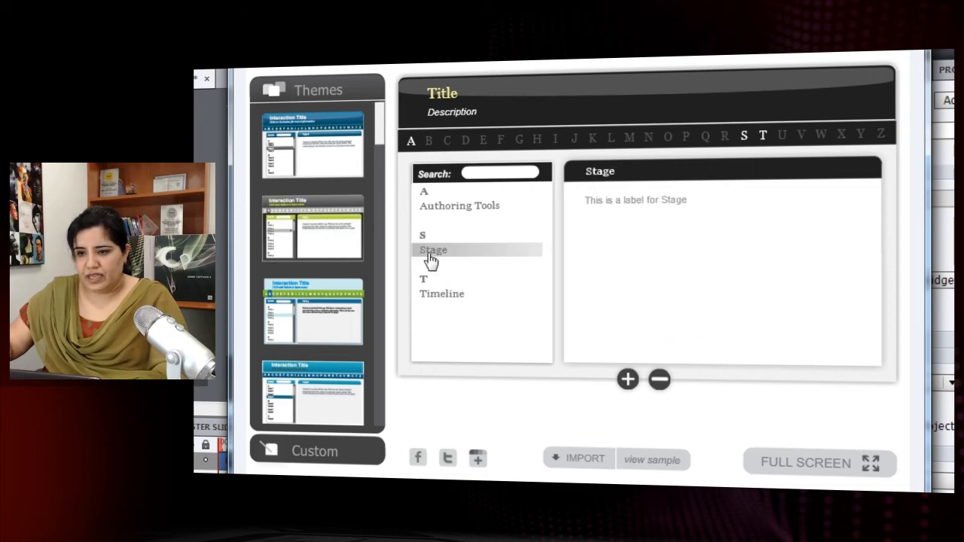
{"action": "left_click", "coordinate": [431, 251]}
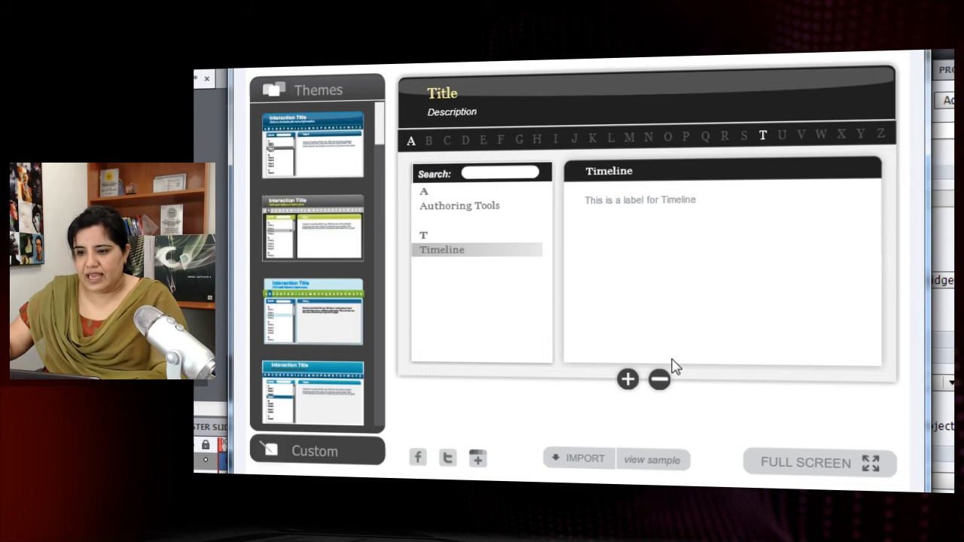
{"action": "left_click", "coordinate": [458, 204]}
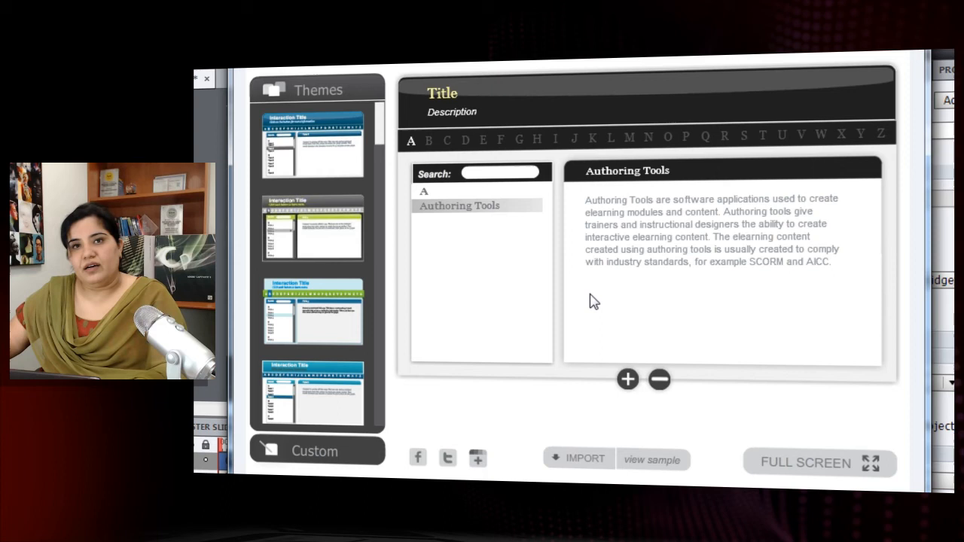
{"action": "mouse_move", "coordinate": [776, 305]}
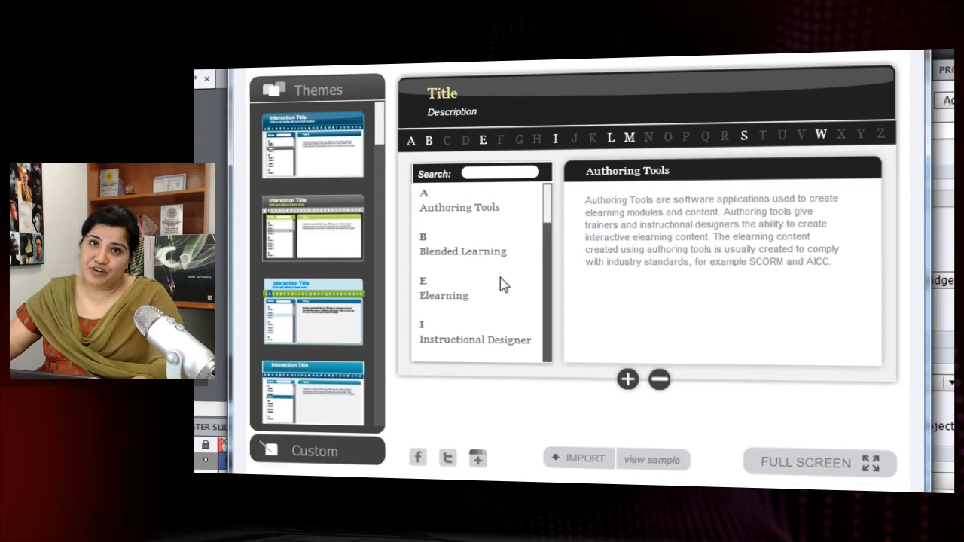
Step: Browse the imported glossary terms and jump the list to the S entries
{"action": "scroll", "scroll_direction": "down", "scroll_amount": 3}
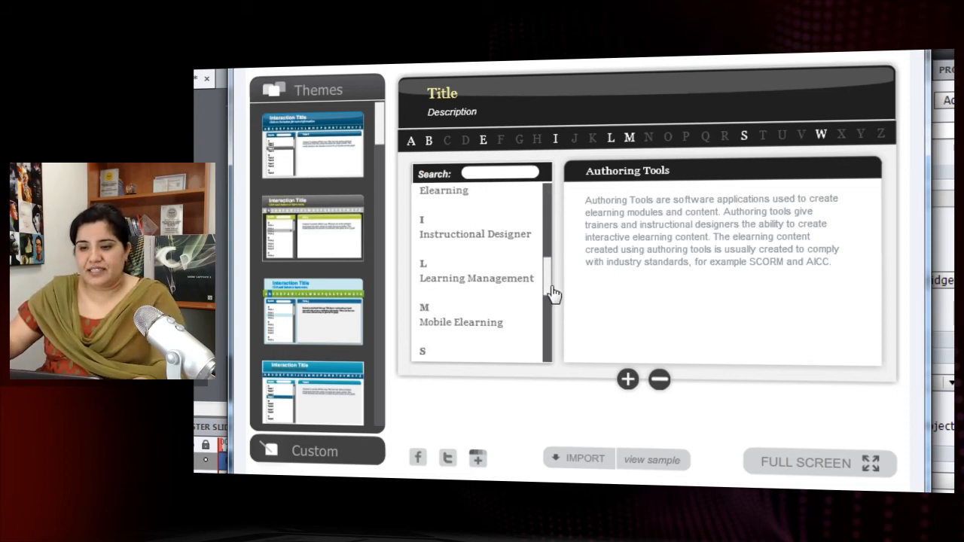
{"action": "scroll", "scroll_direction": "up", "scroll_amount": 3}
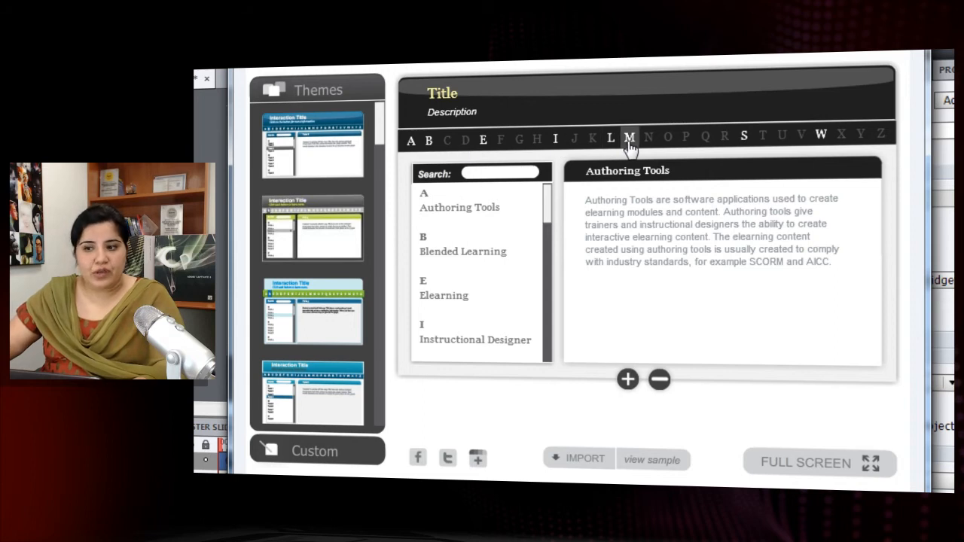
{"action": "mouse_move", "coordinate": [821, 144]}
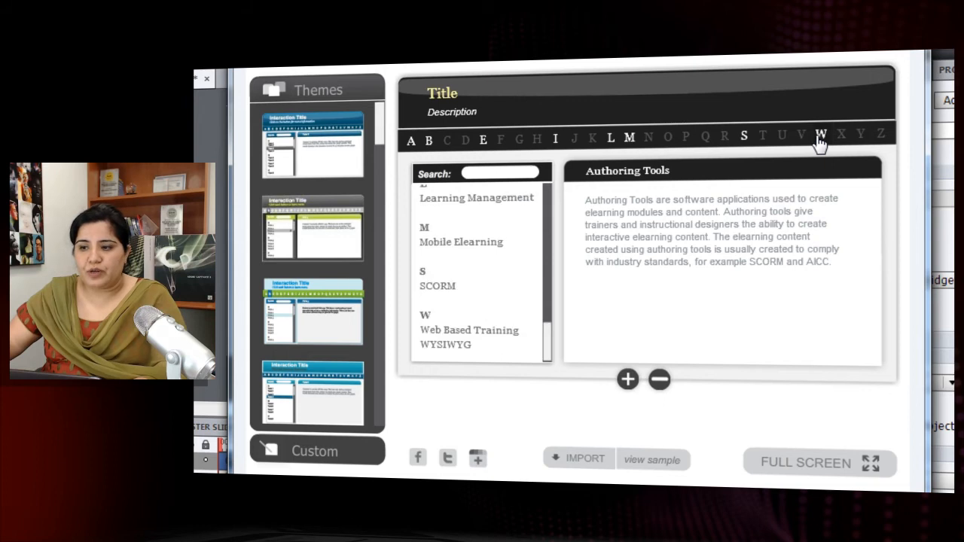
{"action": "mouse_move", "coordinate": [461, 349]}
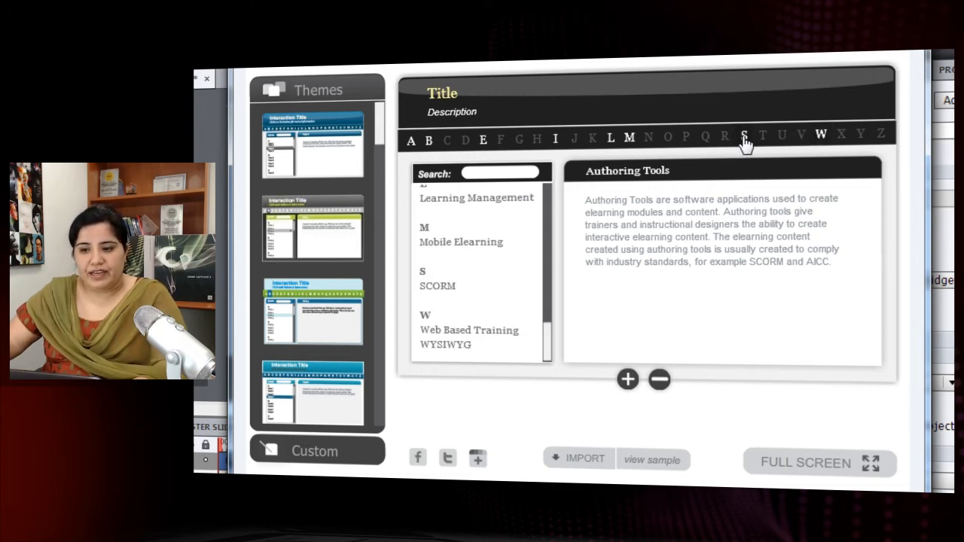
{"action": "left_click", "coordinate": [483, 141]}
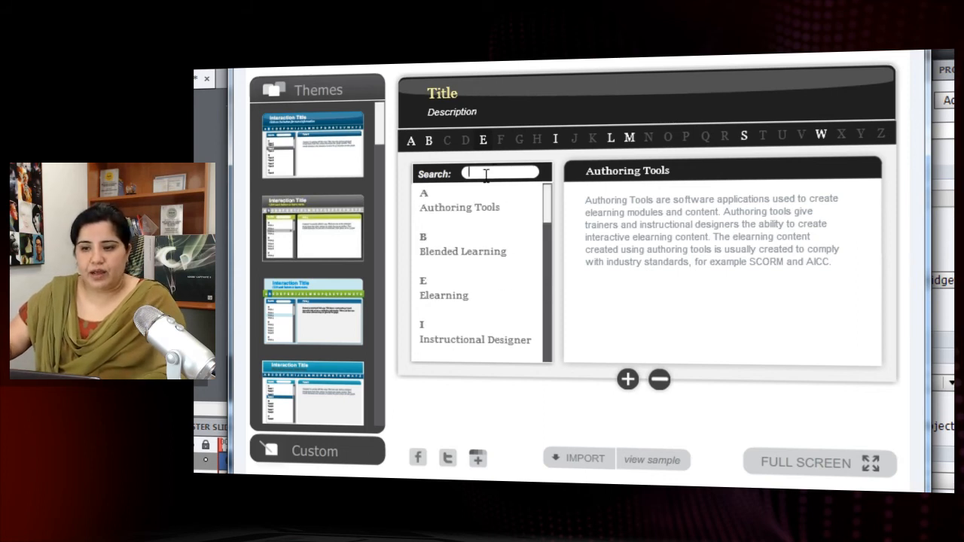
{"action": "mouse_move", "coordinate": [524, 187]}
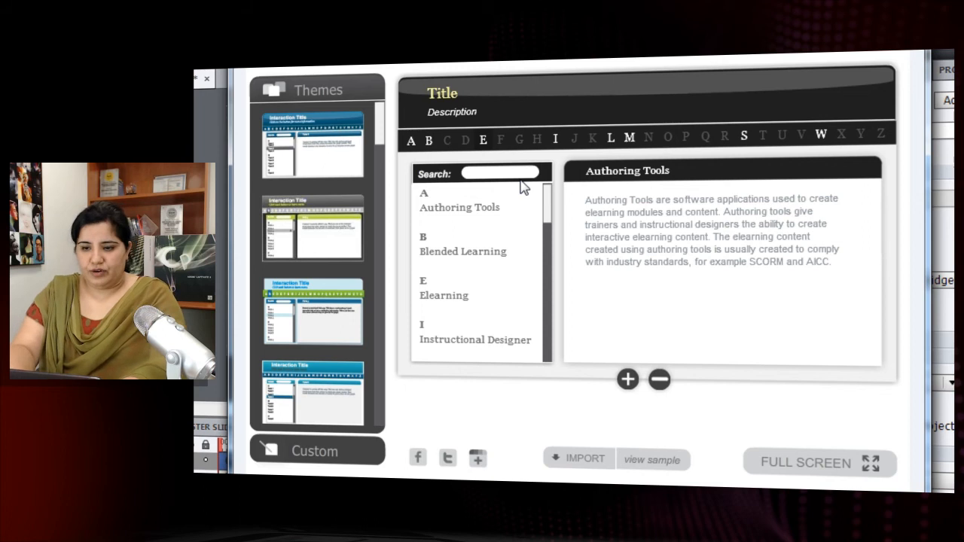
Step: Search the glossary for 'Web', then select the Elearning term for editing
{"action": "type", "text": "Web"}
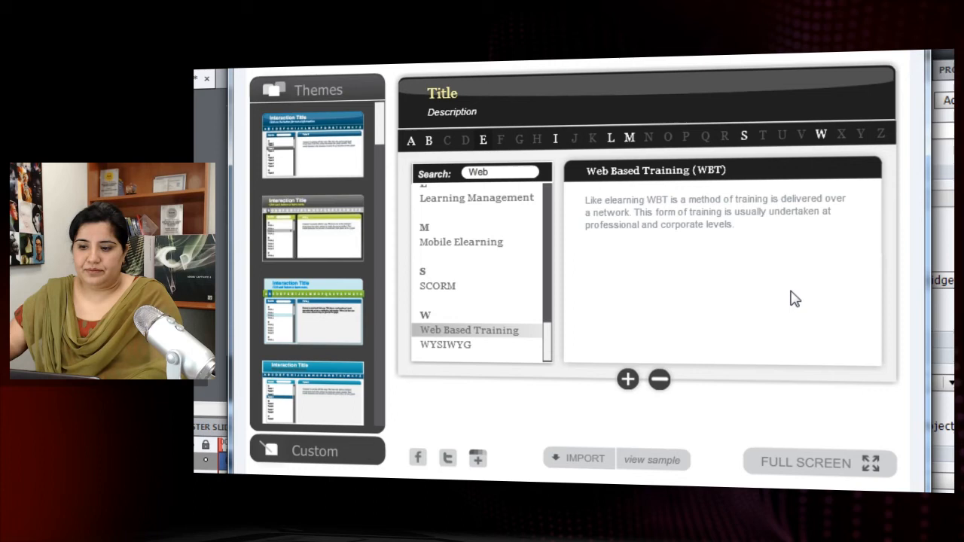
{"action": "mouse_move", "coordinate": [550, 349]}
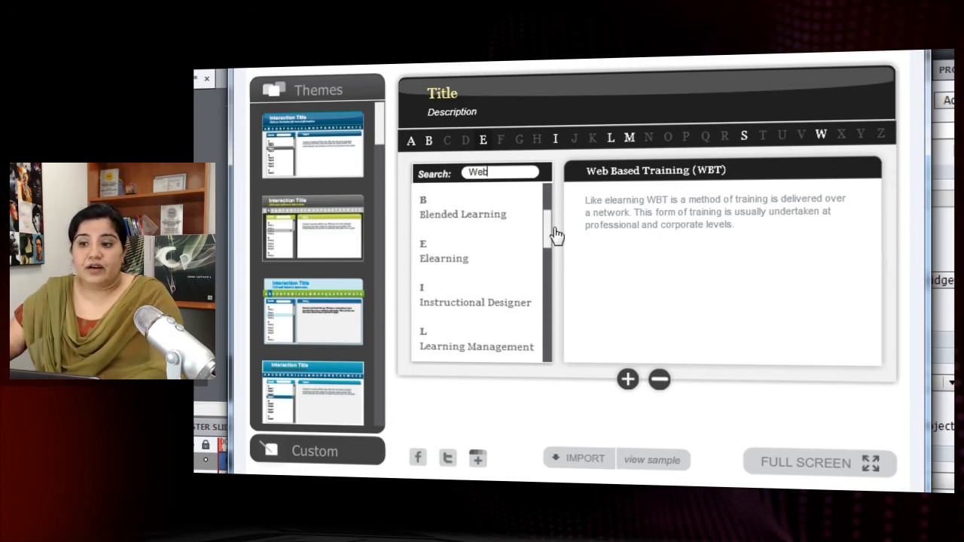
{"action": "mouse_move", "coordinate": [784, 294]}
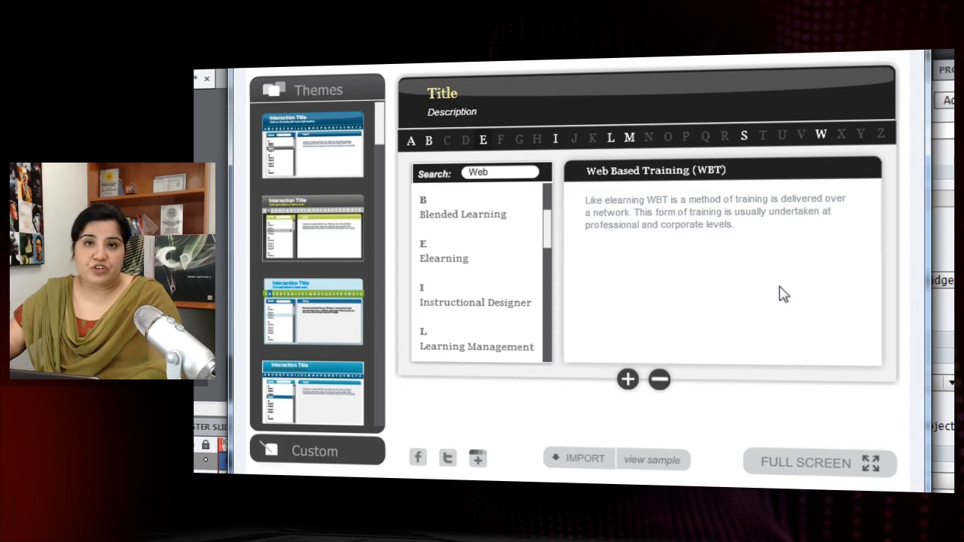
{"action": "mouse_move", "coordinate": [594, 291]}
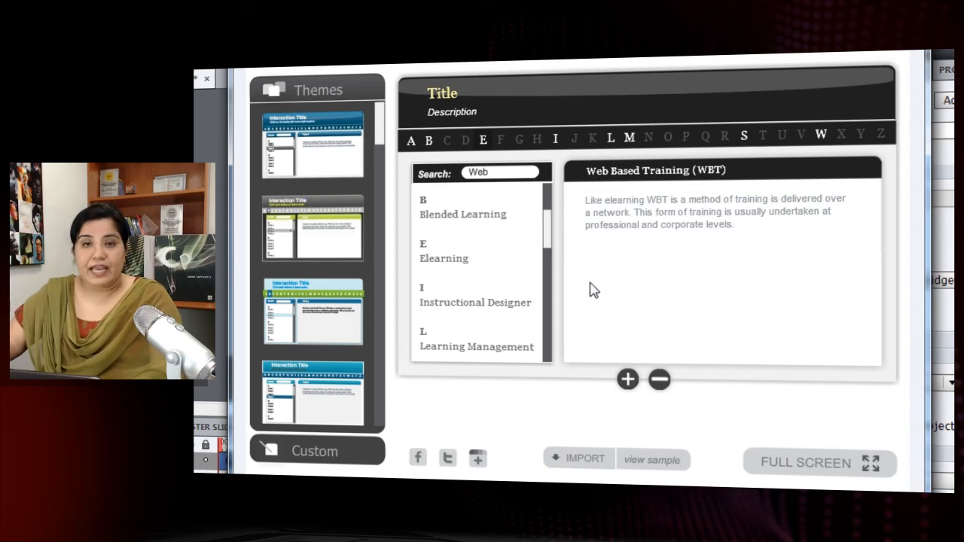
{"action": "left_click", "coordinate": [443, 259]}
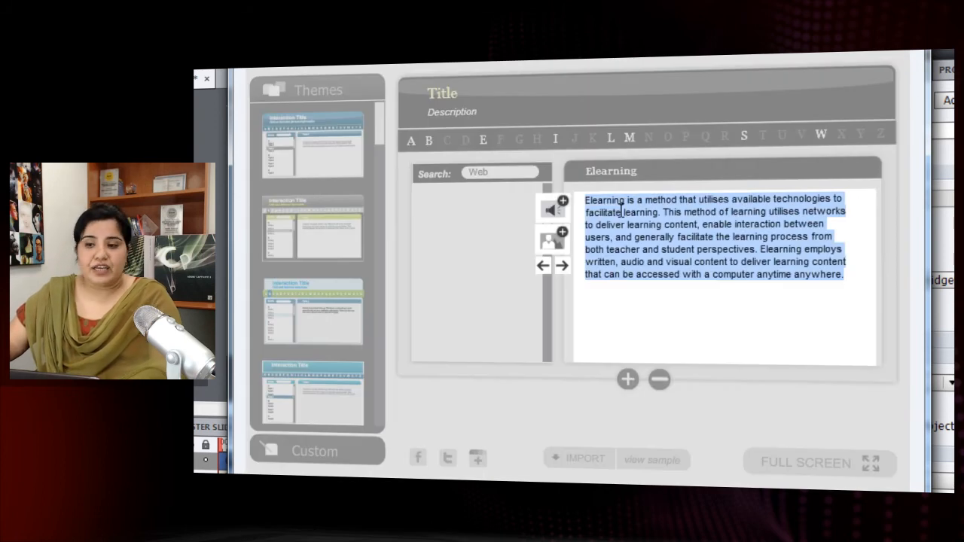
{"action": "mouse_move", "coordinate": [554, 210]}
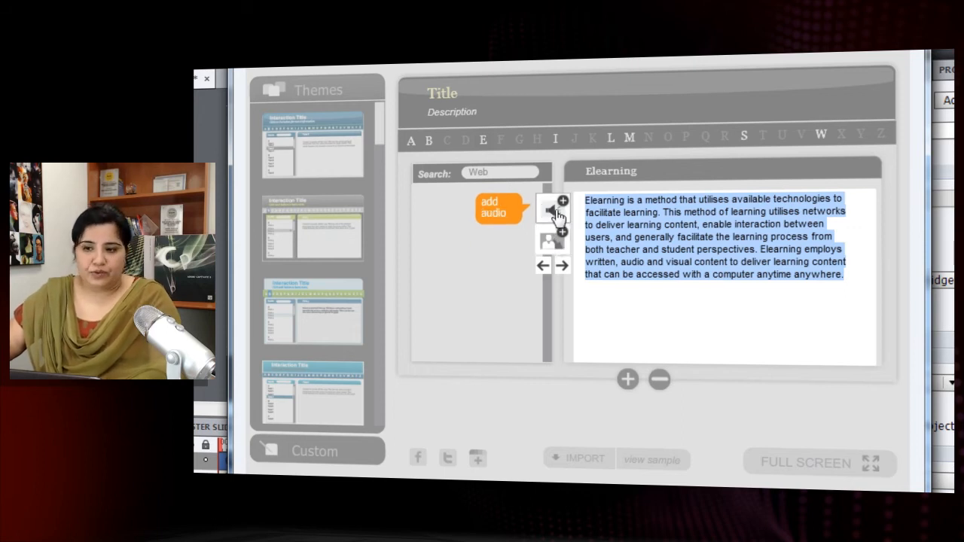
Step: Import the eLearningAudio file from the Glossary folder as the Elearning term's audio clip
{"action": "left_click", "coordinate": [550, 240]}
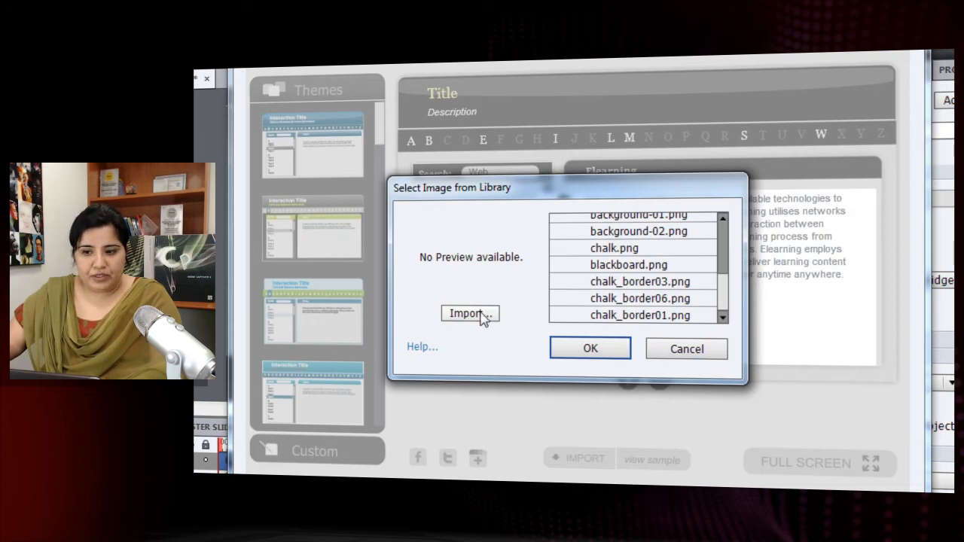
{"action": "left_click", "coordinate": [470, 313]}
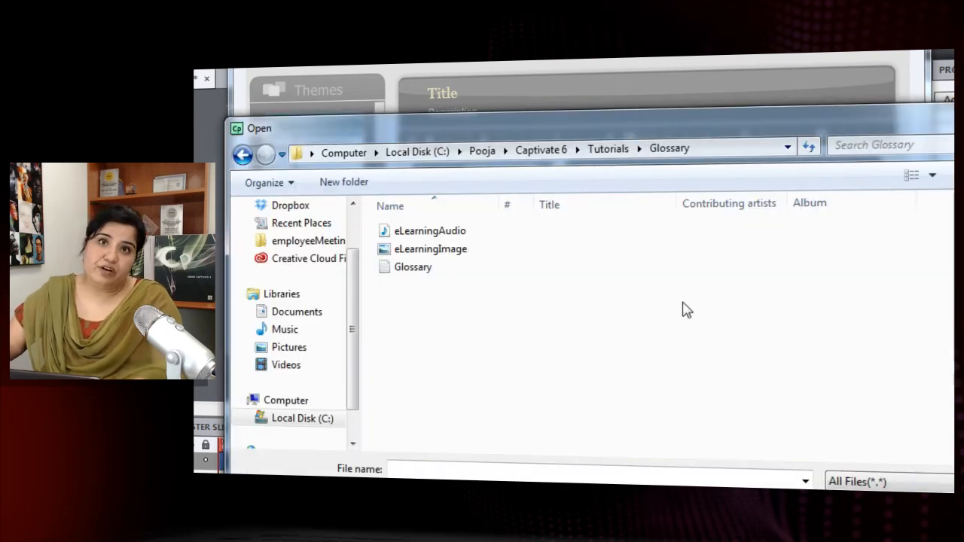
{"action": "left_click", "coordinate": [431, 230]}
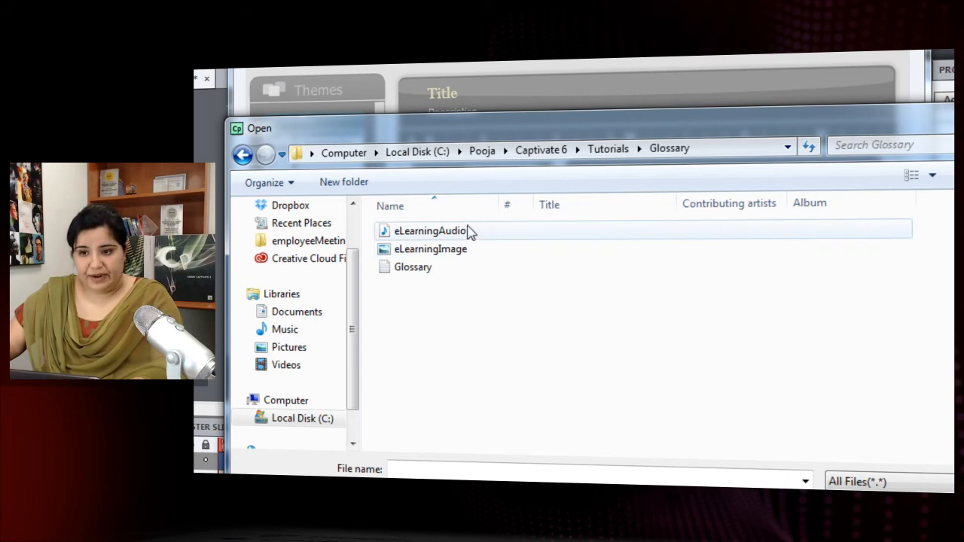
{"action": "left_click", "coordinate": [430, 230]}
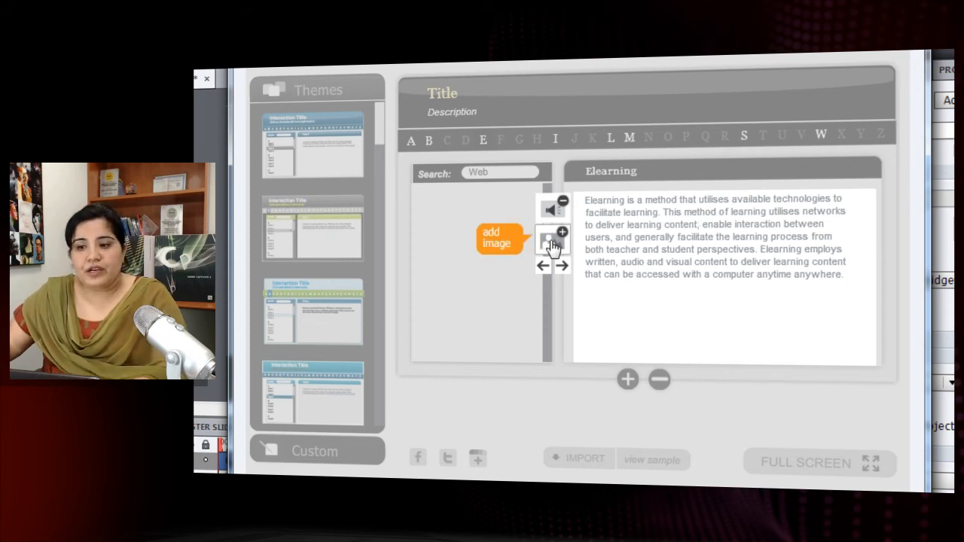
Step: Import eLearningImage for the Elearning term, place it left of the definition, and finish editing
{"action": "left_click", "coordinate": [557, 232]}
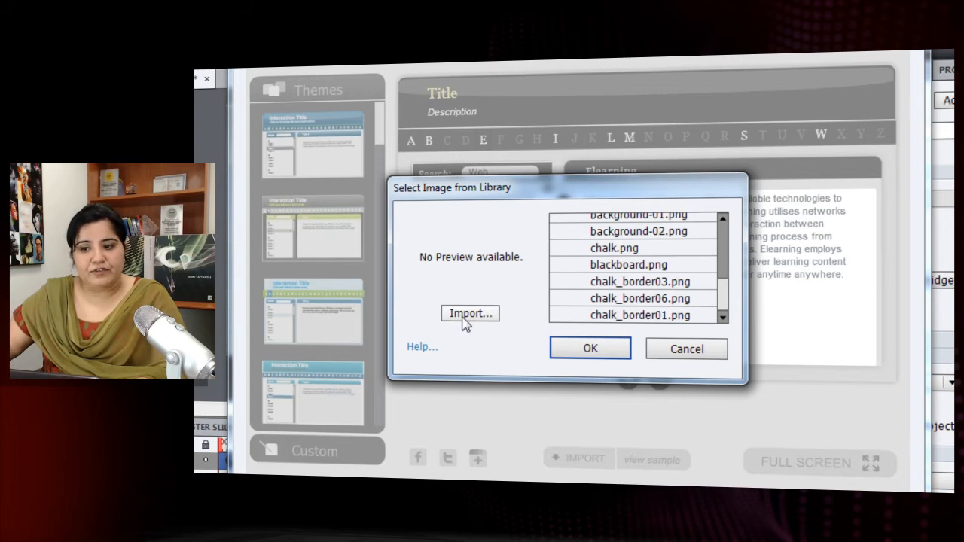
{"action": "left_click", "coordinate": [470, 314]}
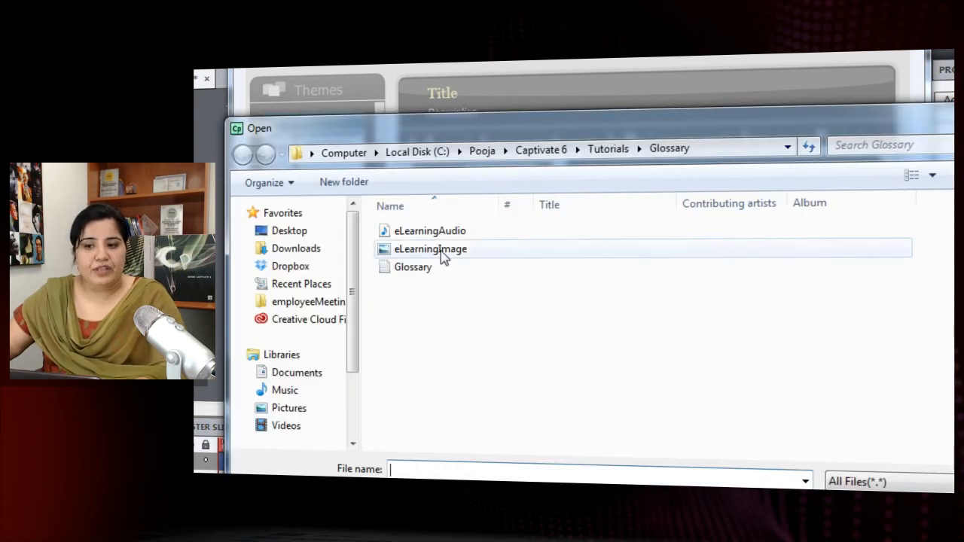
{"action": "left_click", "coordinate": [431, 249]}
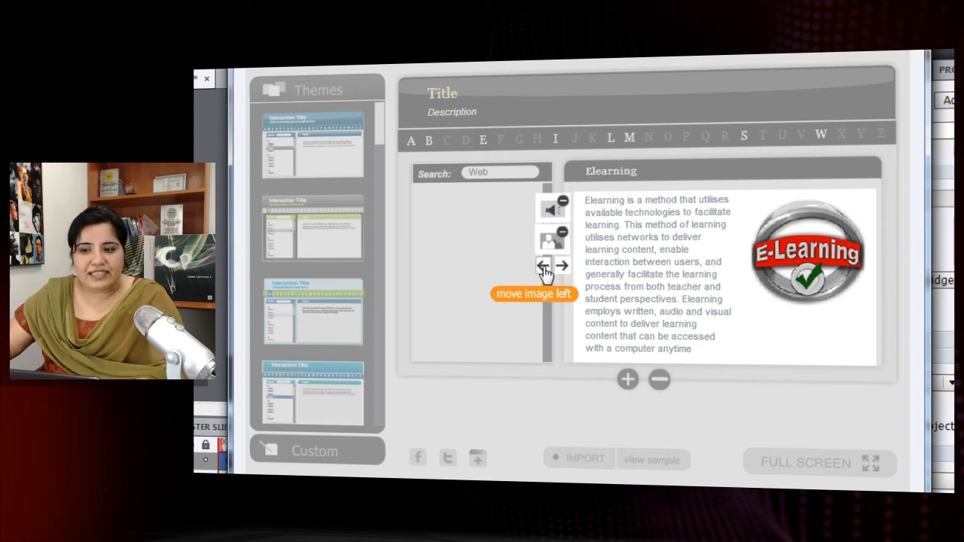
{"action": "left_click", "coordinate": [543, 265]}
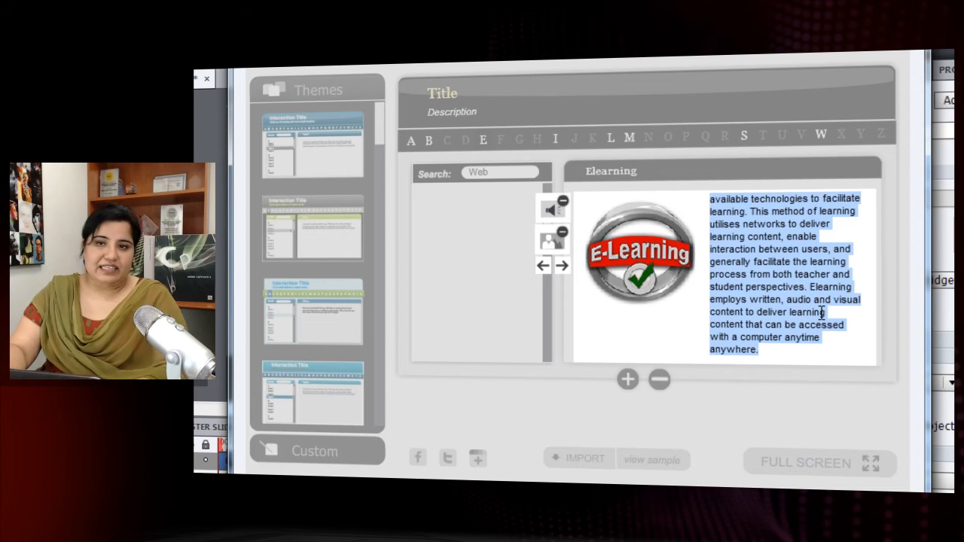
{"action": "left_click", "coordinate": [892, 332]}
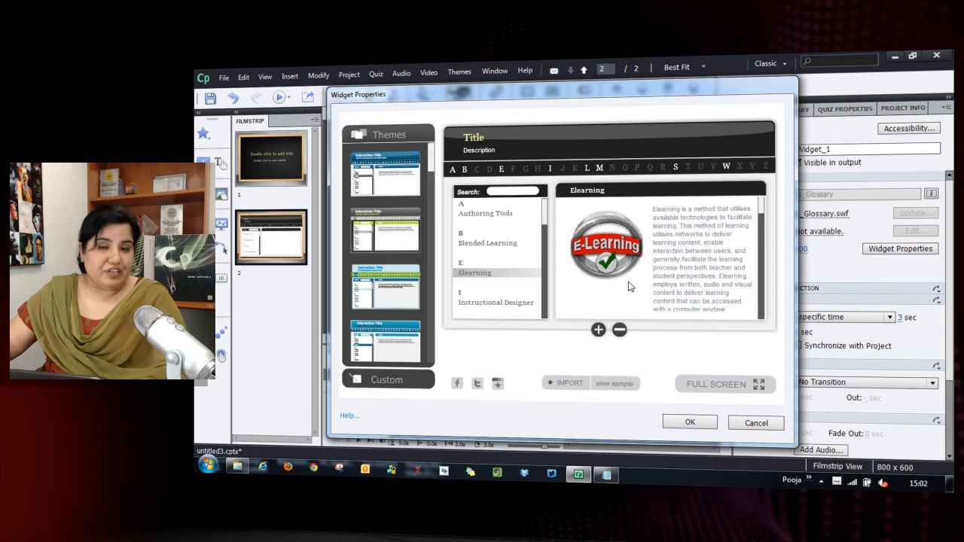
{"action": "mouse_move", "coordinate": [626, 285]}
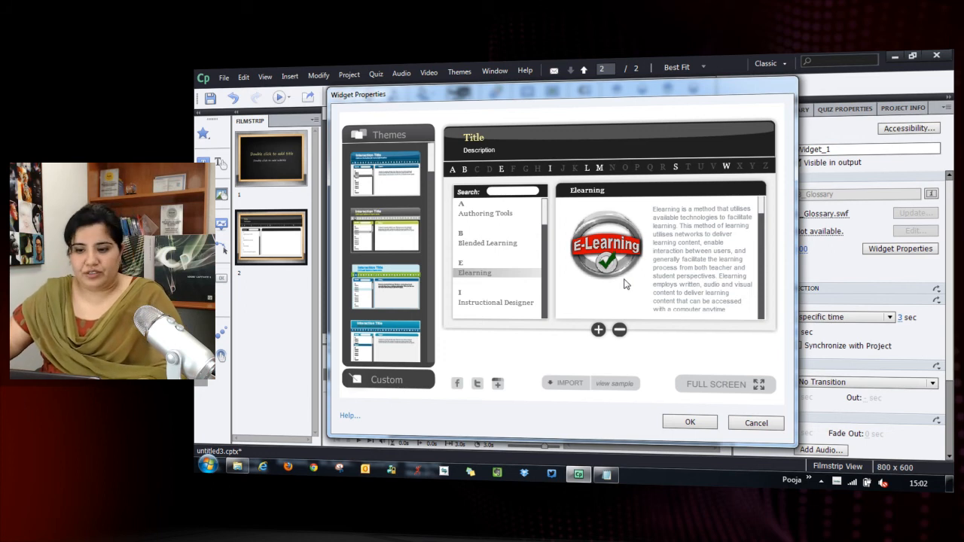
{"action": "mouse_move", "coordinate": [598, 330]}
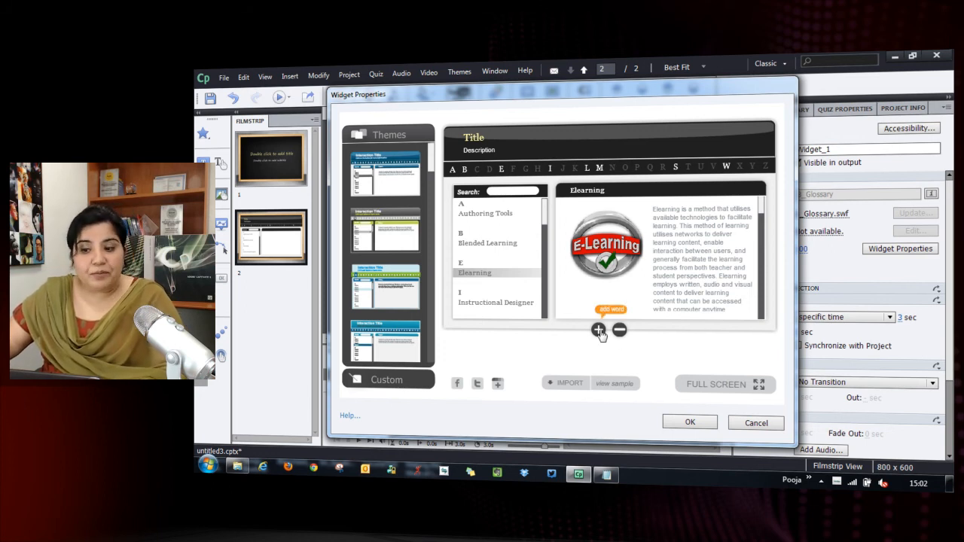
Step: Dismiss the new-term form, then select the whole sample XML glossary text
{"action": "left_click", "coordinate": [598, 330]}
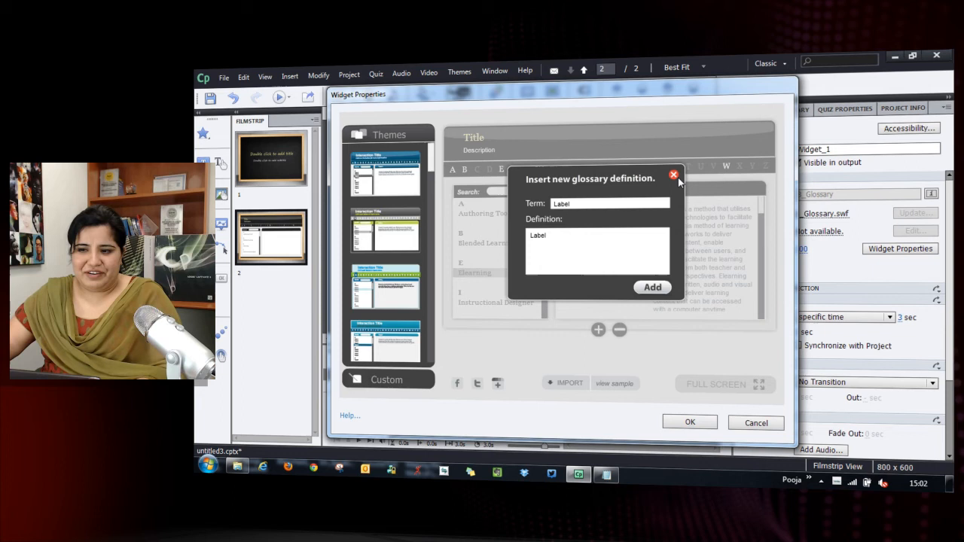
{"action": "left_click", "coordinate": [673, 175]}
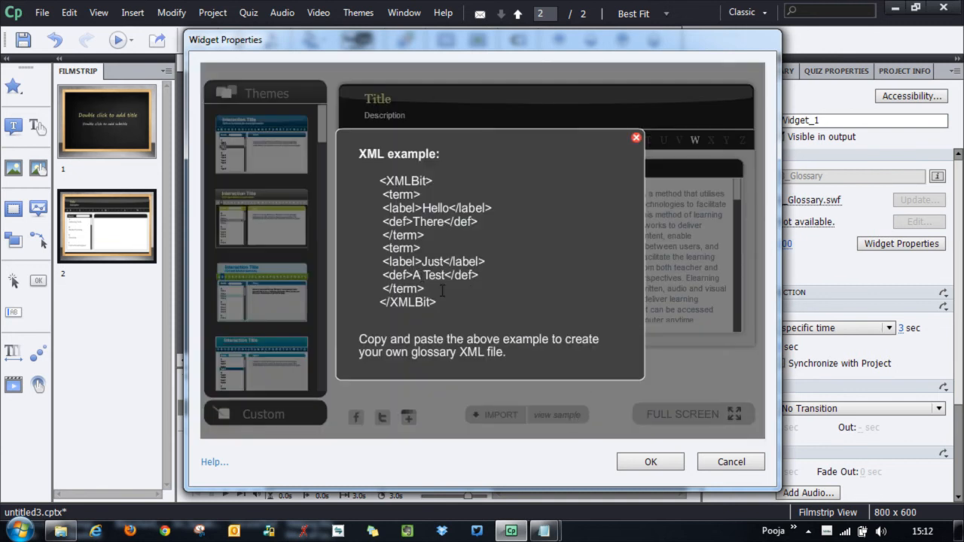
{"action": "left_click_drag", "start_coordinate": [380, 181], "coordinate": [436, 301]}
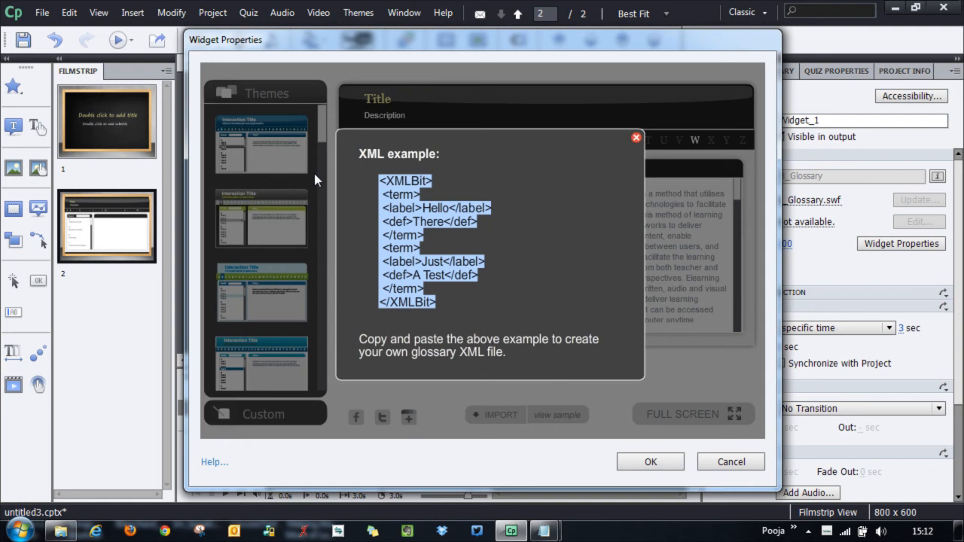
{"action": "mouse_move", "coordinate": [293, 169]}
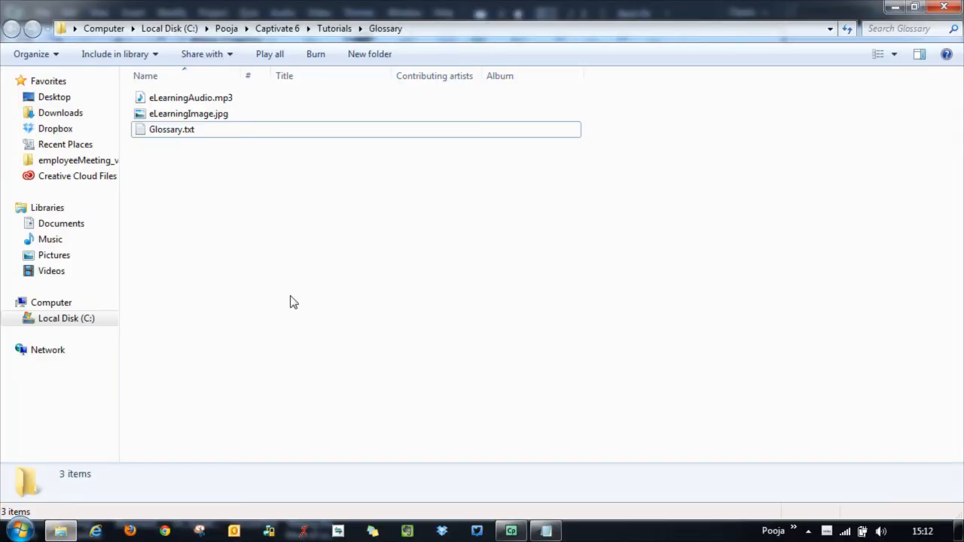
Step: Create TestXML.xml in the Glossary folder, accept the .xml extension change, and open it in Notepad
{"action": "right_click", "coordinate": [294, 302]}
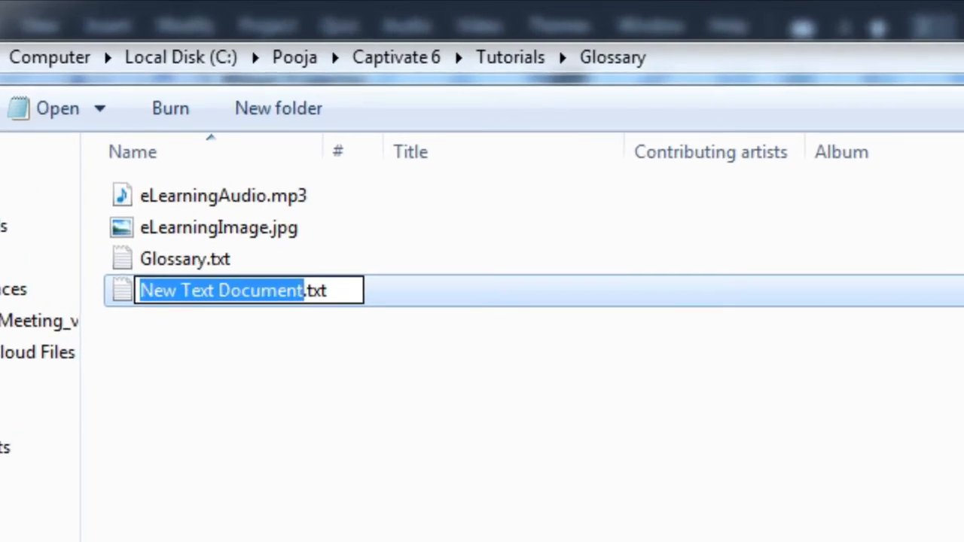
{"action": "type", "text": "Te.txt"}
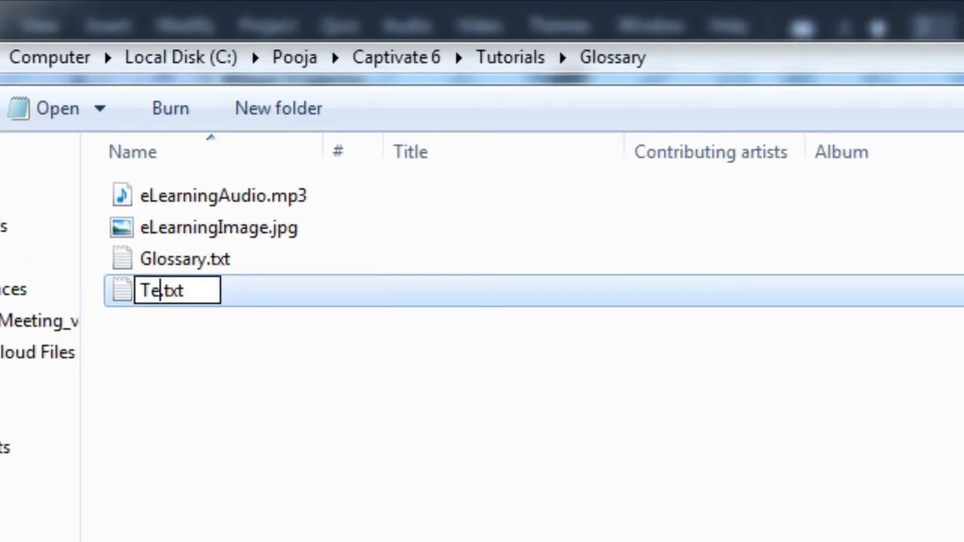
{"action": "type", "text": "st"}
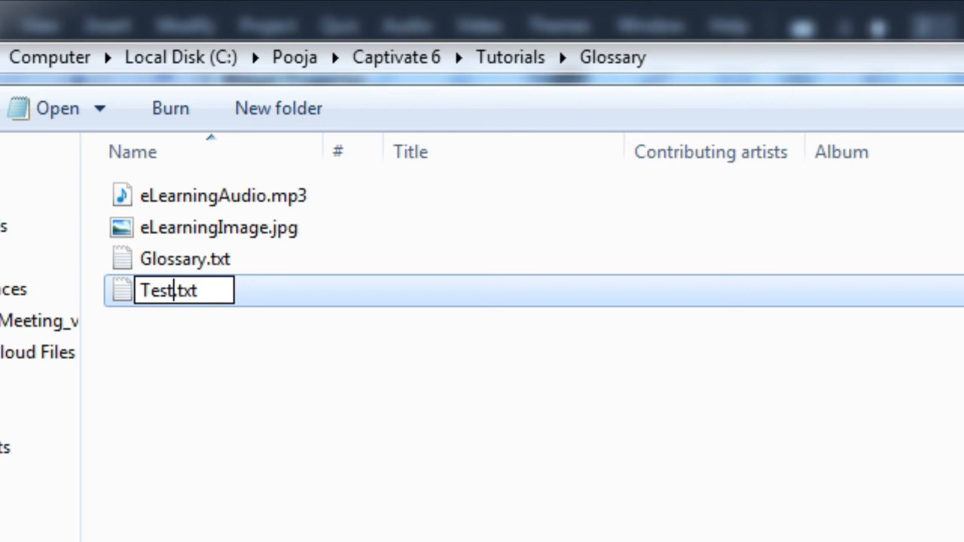
{"action": "type", "text": "XML"}
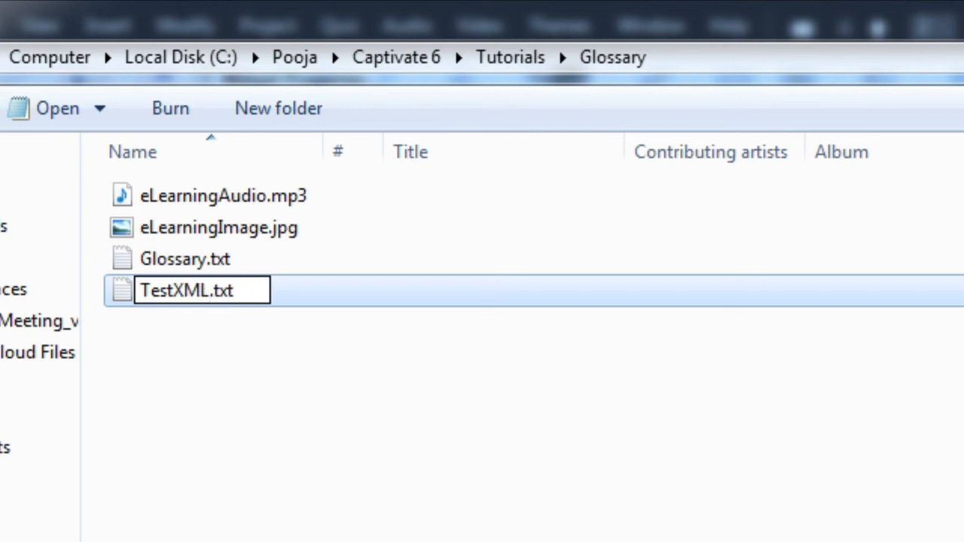
{"action": "key", "text": "Backspace"}
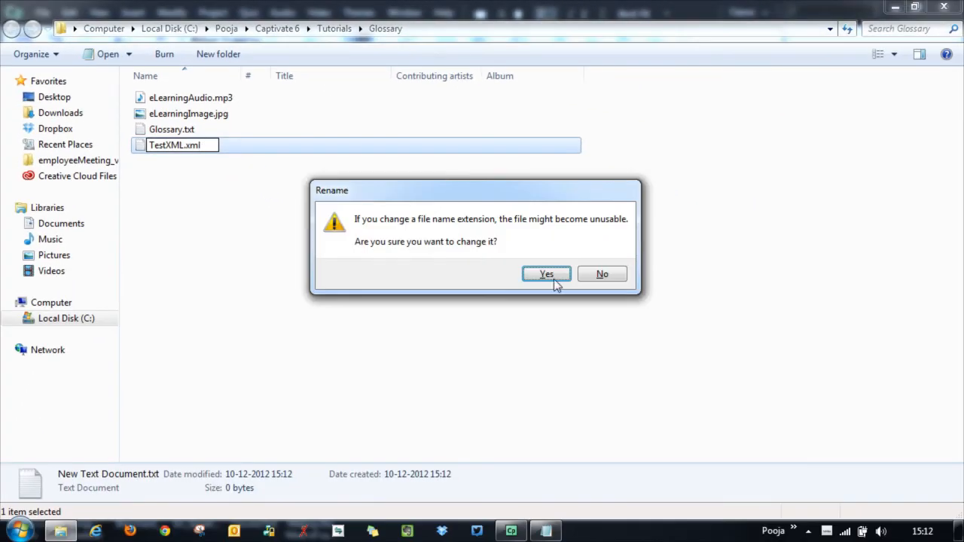
{"action": "left_click", "coordinate": [545, 274]}
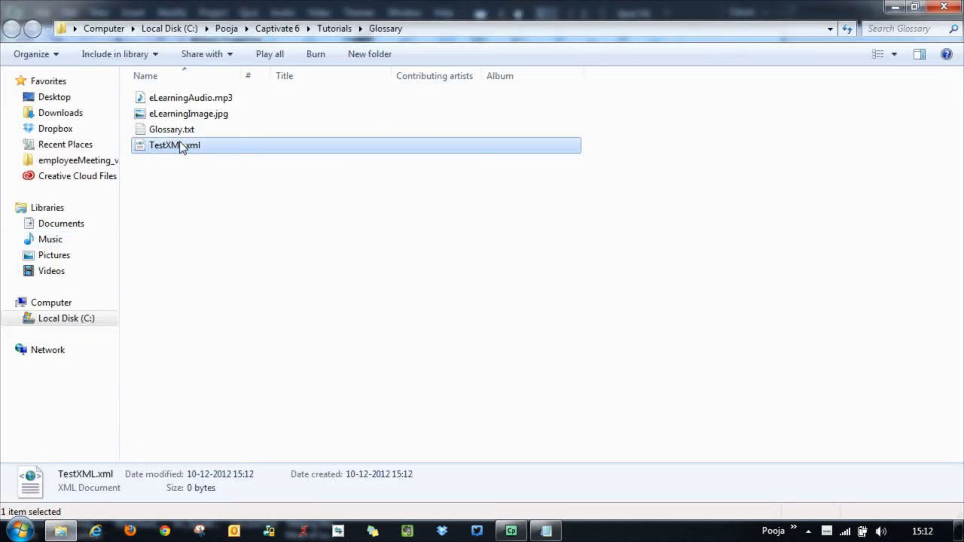
{"action": "double_click", "coordinate": [175, 145]}
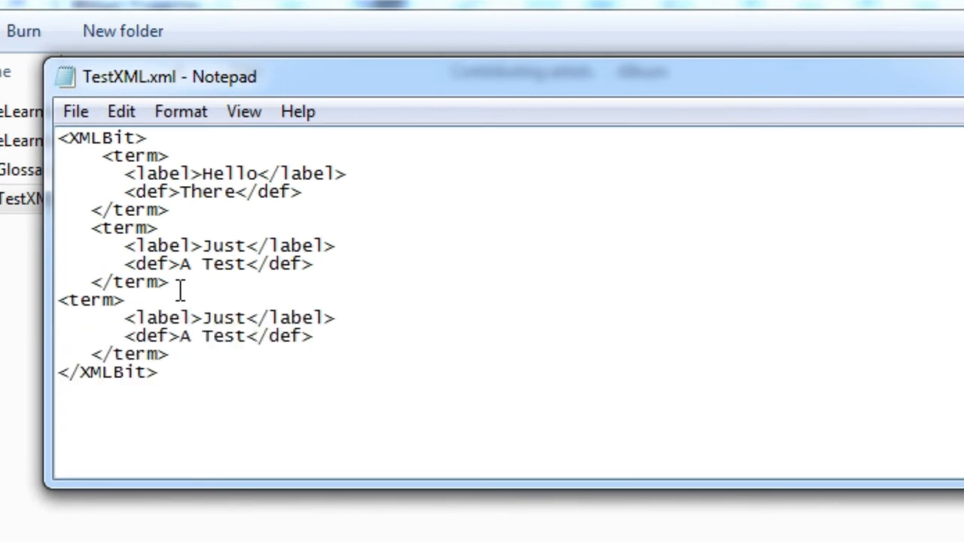
Step: Duplicate the last <term> block as a third term, rename its label, then save and close Notepad
{"action": "double_click", "coordinate": [223, 316]}
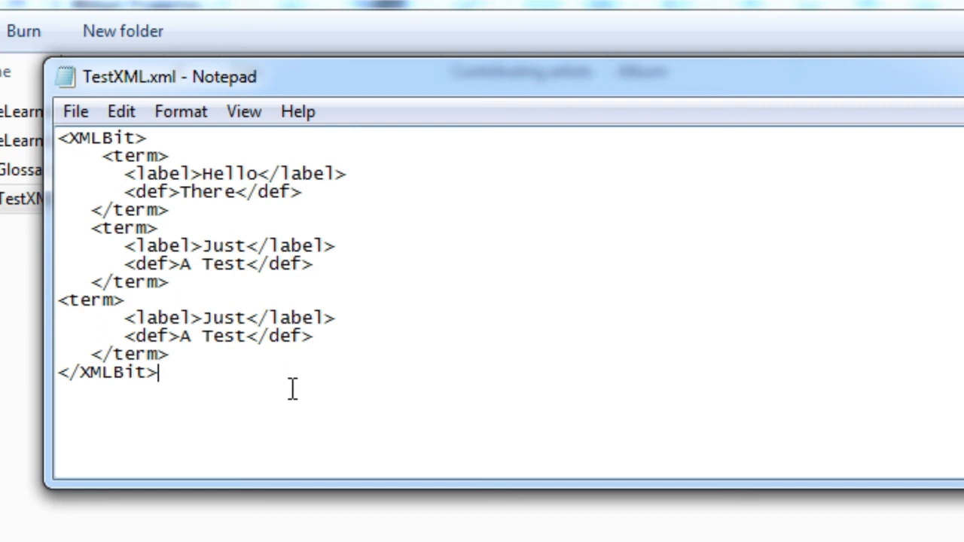
{"action": "left_click_drag", "start_coordinate": [133, 318], "coordinate": [338, 318]}
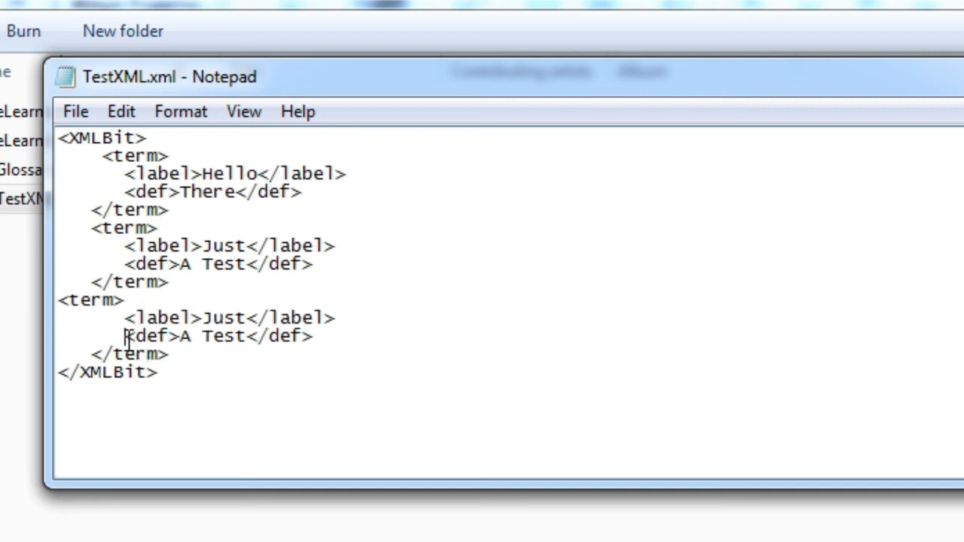
{"action": "mouse_move", "coordinate": [208, 309]}
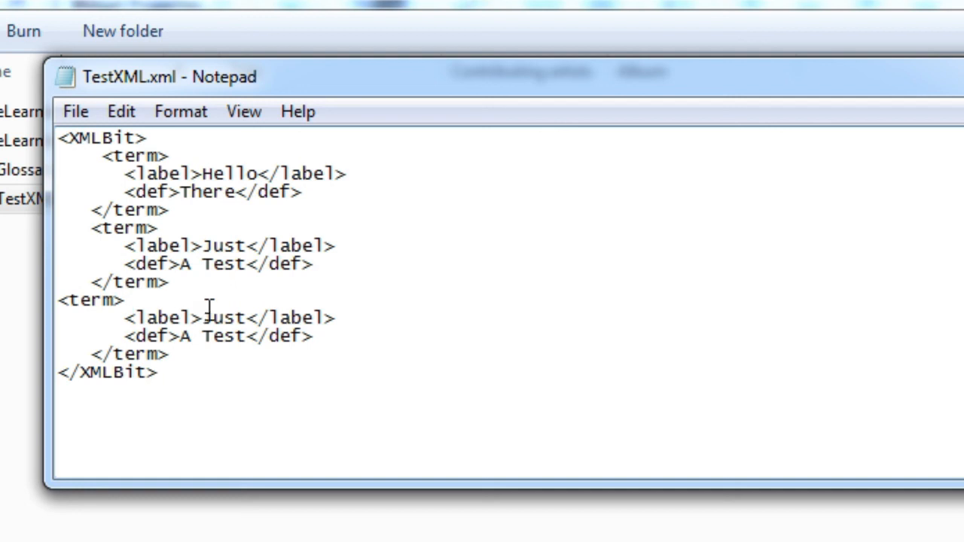
{"action": "double_click", "coordinate": [224, 316]}
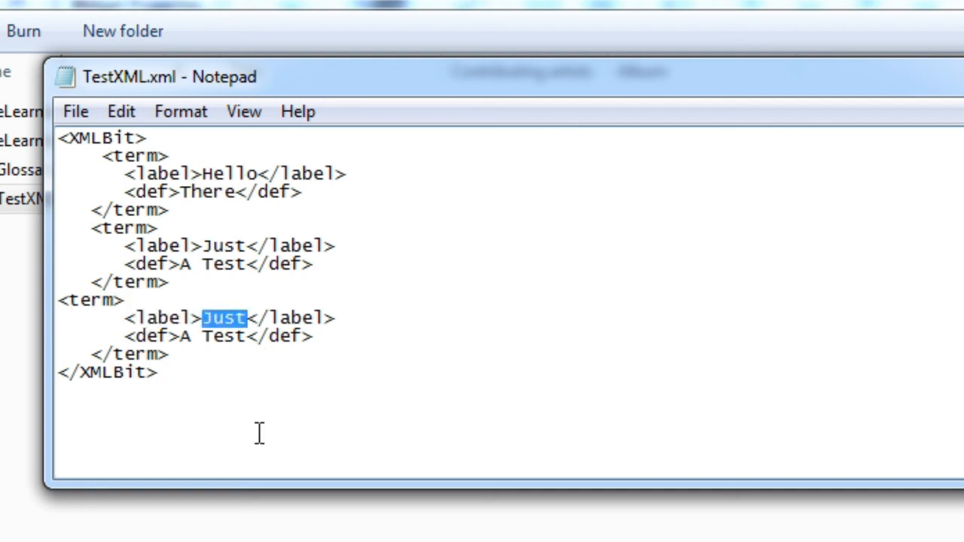
{"action": "type", "text": "Test2"}
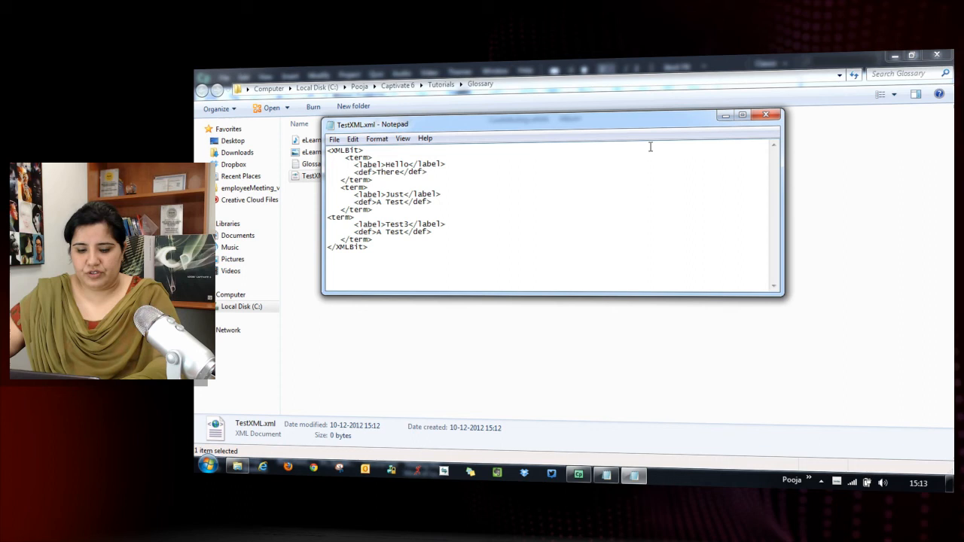
{"action": "left_click", "coordinate": [766, 114]}
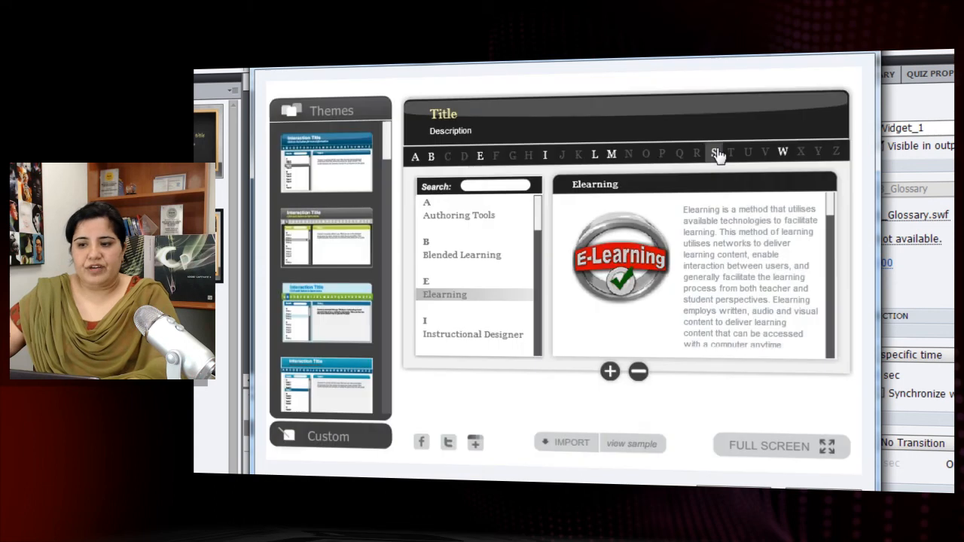
{"action": "mouse_move", "coordinate": [572, 443]}
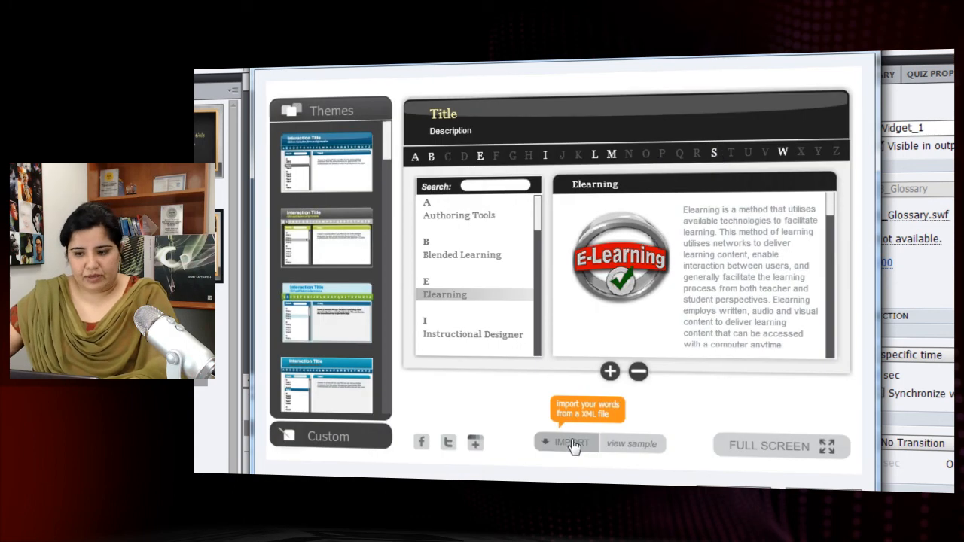
Step: Import TestXML.xml from the Glossary folder into the interaction and dismiss the success message
{"action": "left_click", "coordinate": [572, 443]}
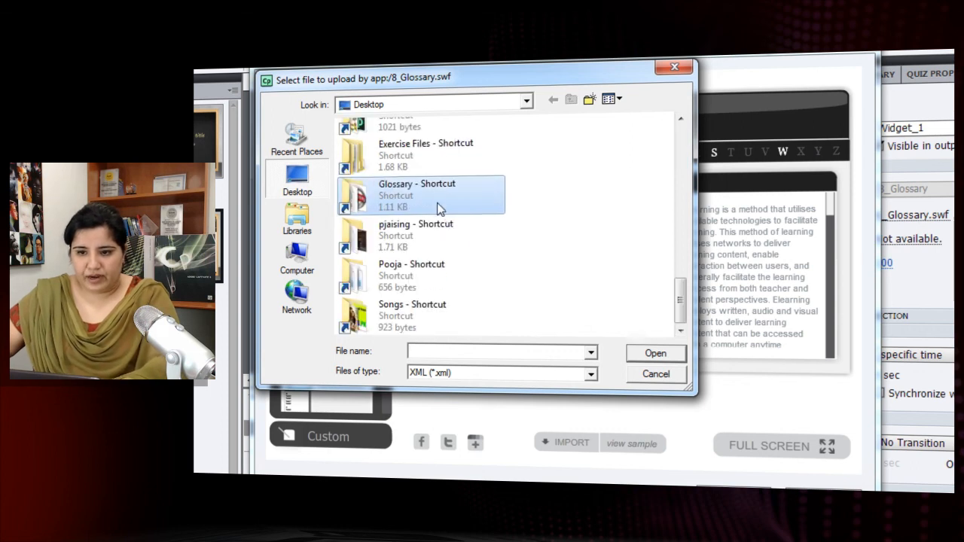
{"action": "double_click", "coordinate": [416, 195]}
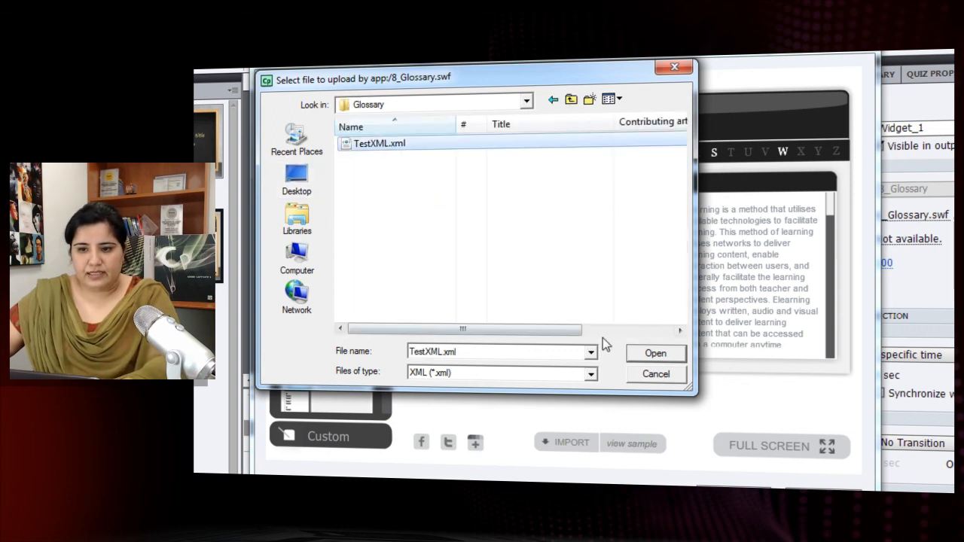
{"action": "left_click", "coordinate": [654, 353]}
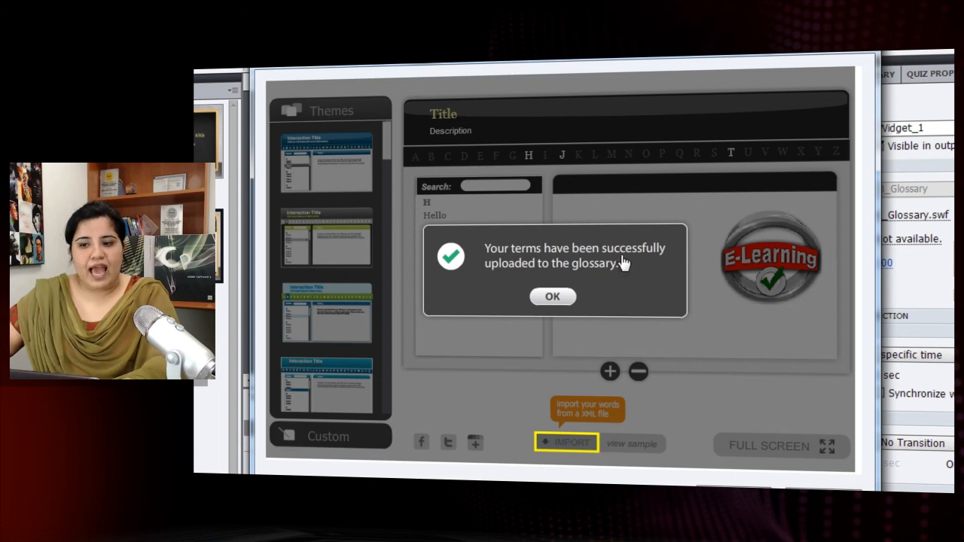
{"action": "mouse_move", "coordinate": [600, 278]}
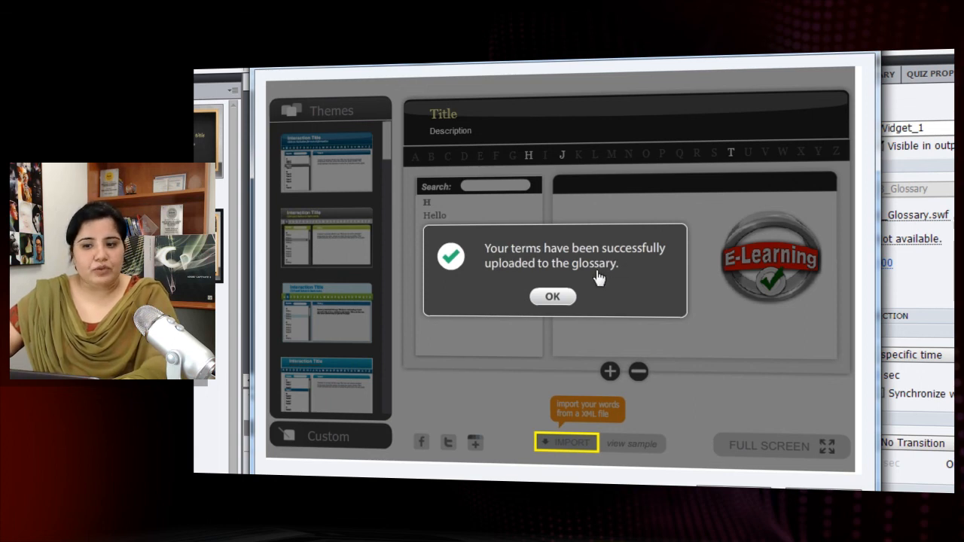
{"action": "left_click", "coordinate": [552, 295]}
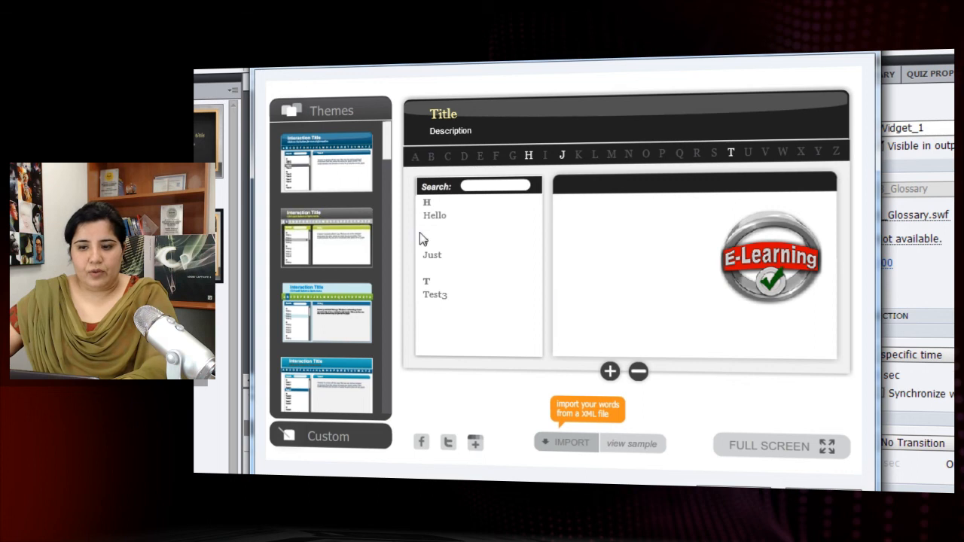
Step: Check the imported terms Just and Test3, confirming Test3 is defined as A Test
{"action": "left_click", "coordinate": [433, 255]}
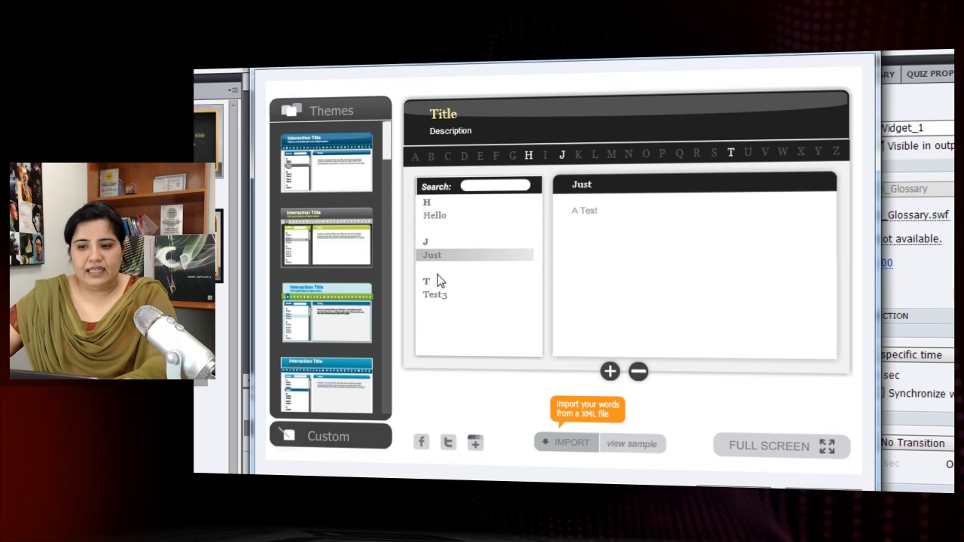
{"action": "left_click", "coordinate": [435, 294]}
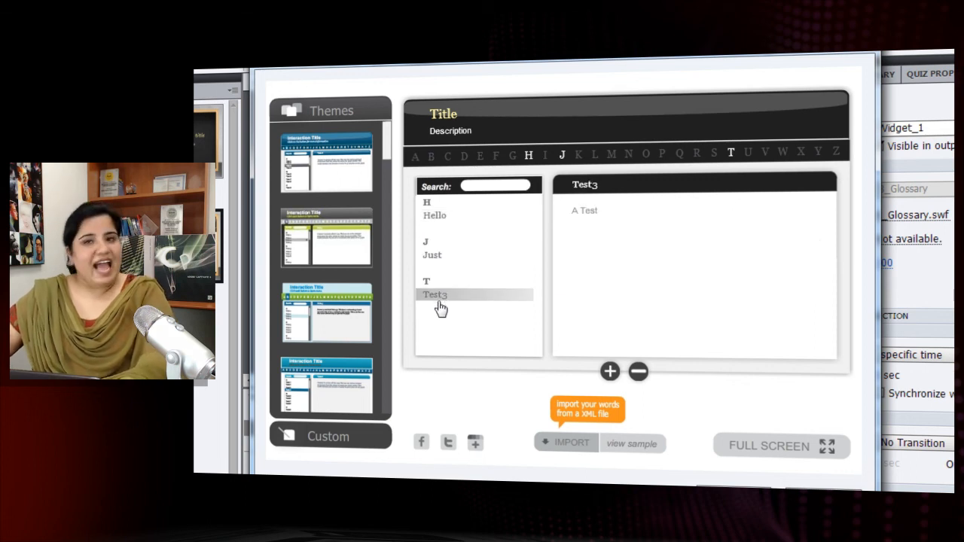
{"action": "mouse_move", "coordinate": [444, 286]}
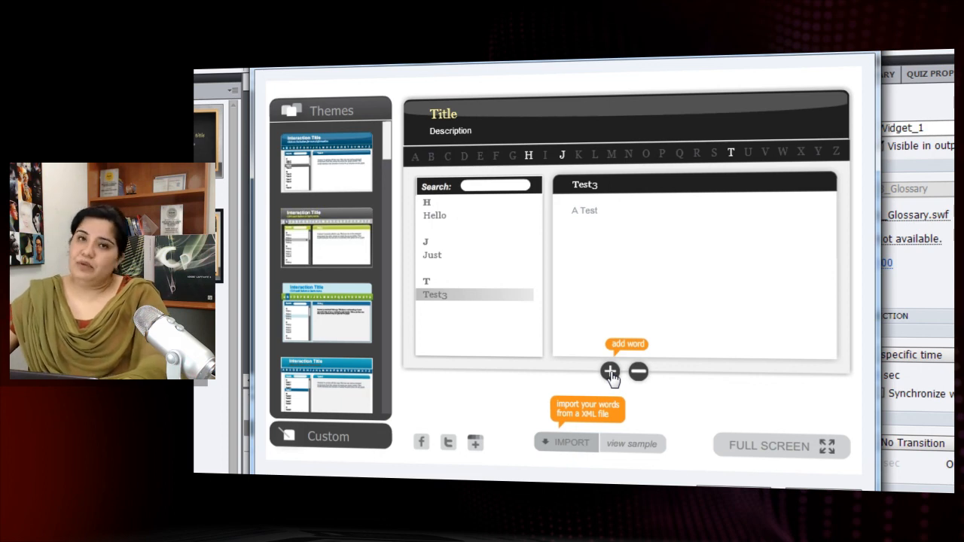
{"action": "mouse_move", "coordinate": [739, 428]}
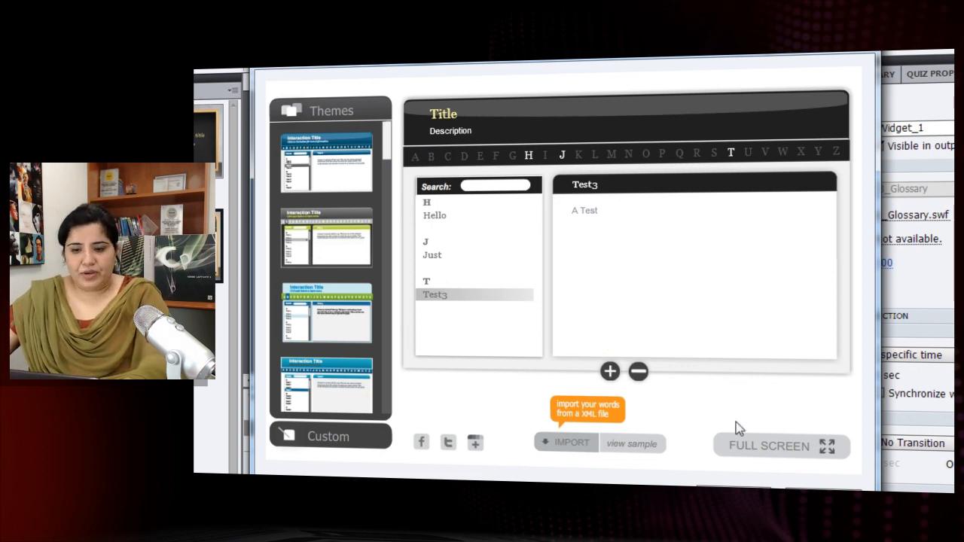
{"action": "mouse_move", "coordinate": [815, 401]}
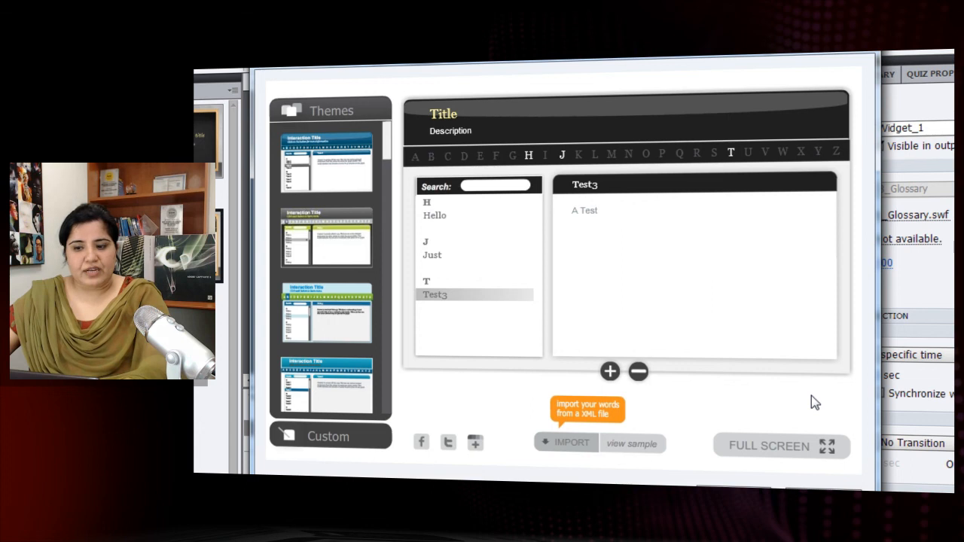